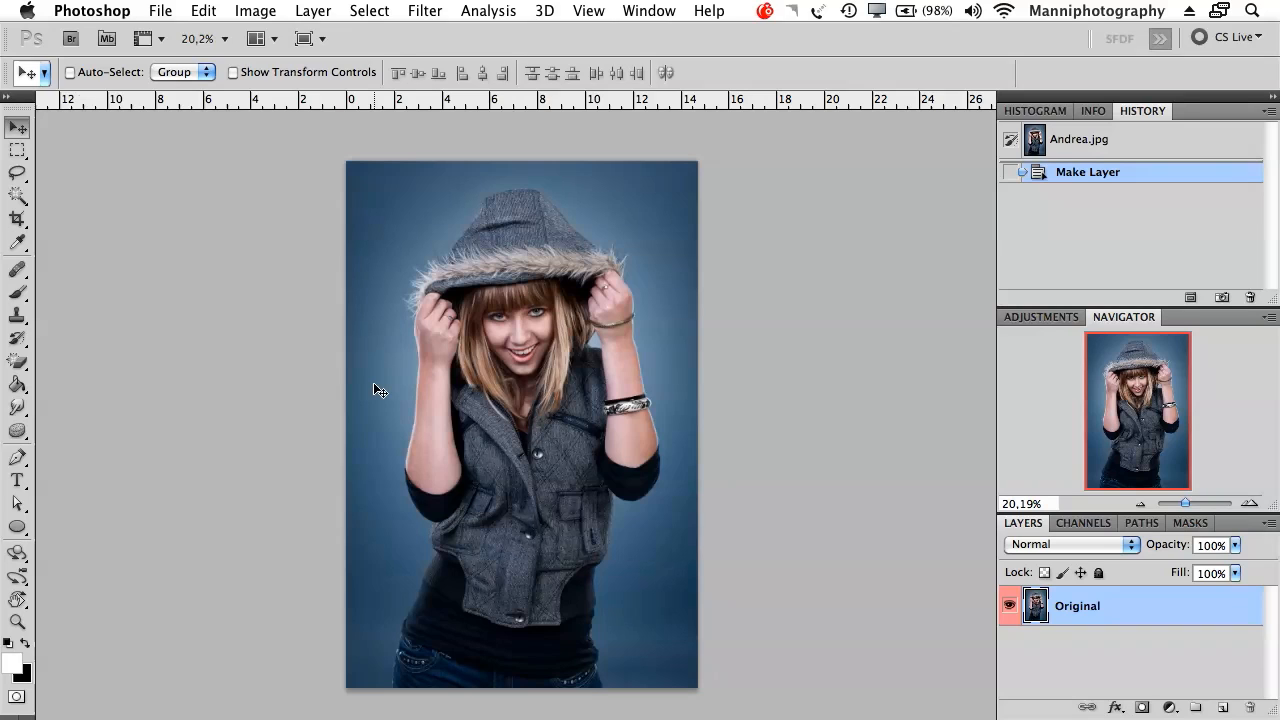
mouse_move(836, 514)
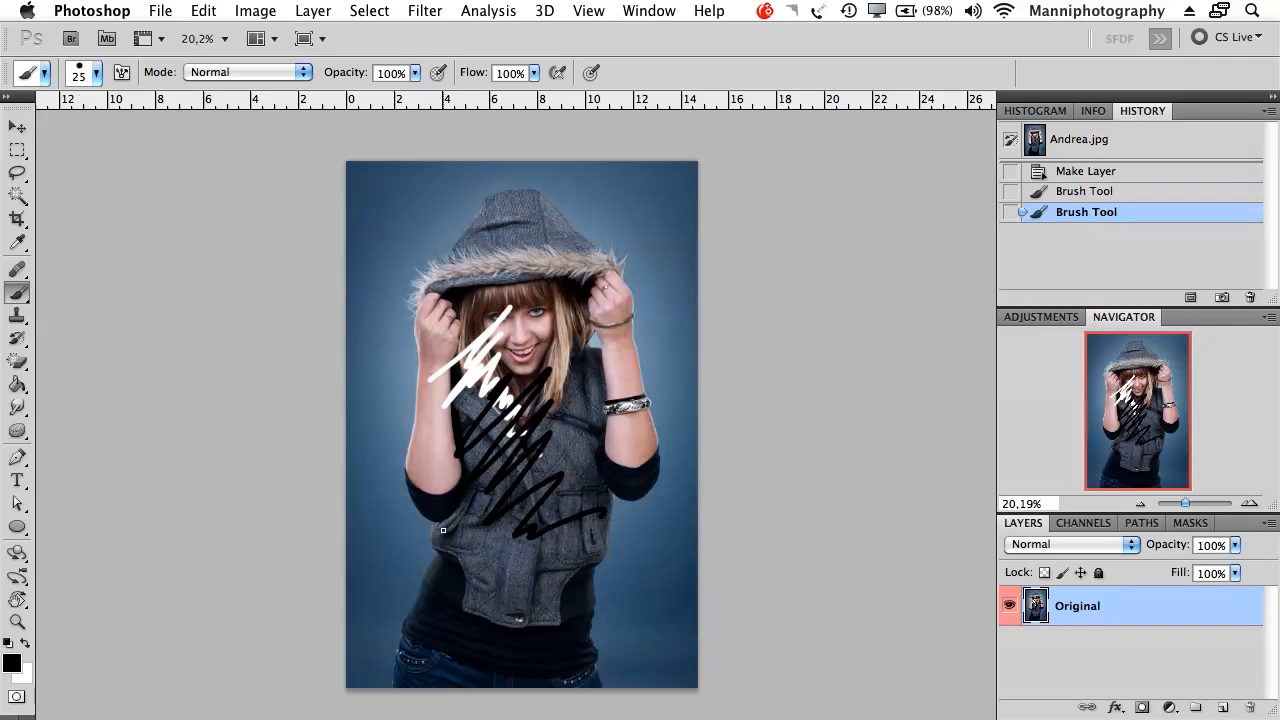
Step: Make bright blue #0024ff and then pure red #ff0000 the foreground painting colour
click(12, 662)
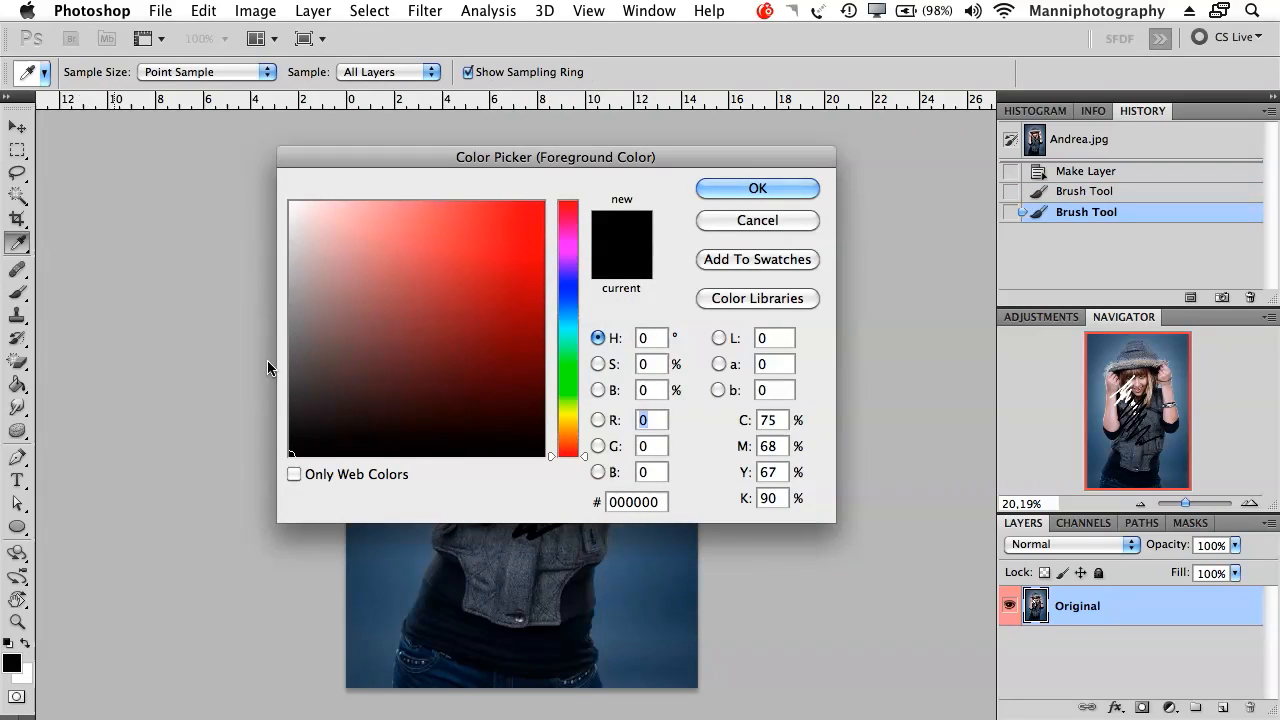
drag(556, 156, 472, 154)
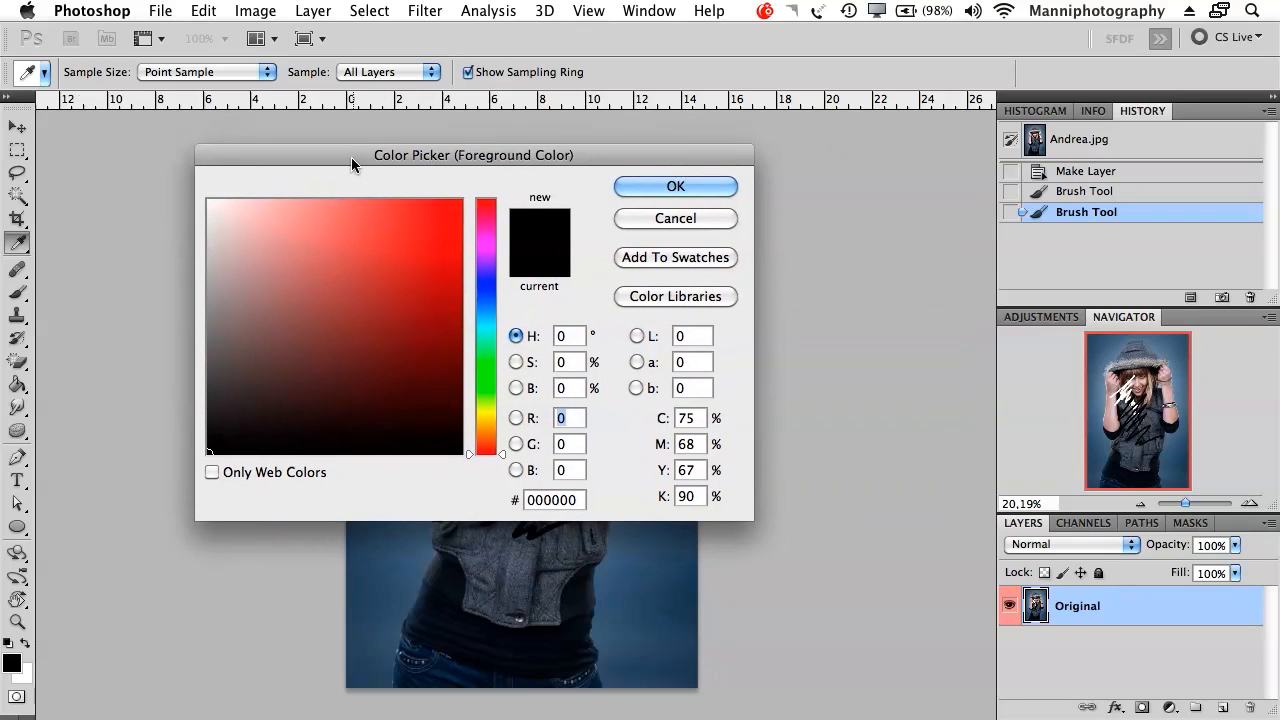
drag(472, 156, 1024, 114)
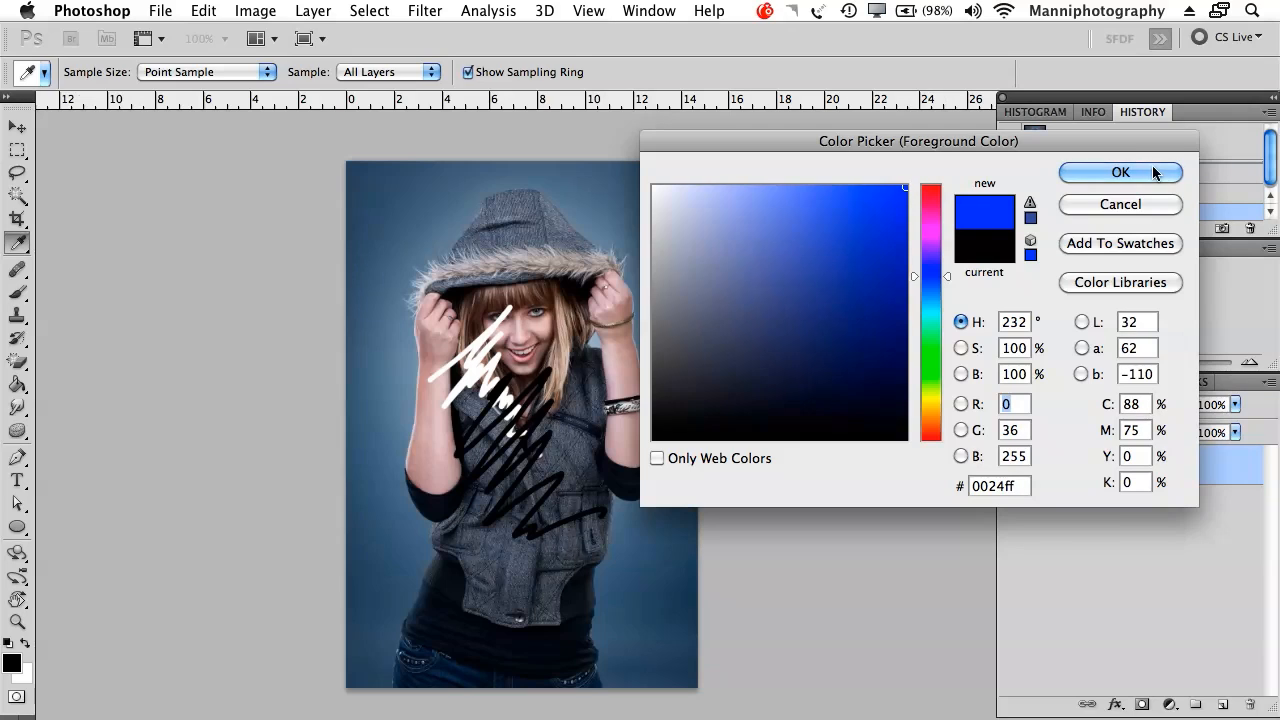
click(1120, 172)
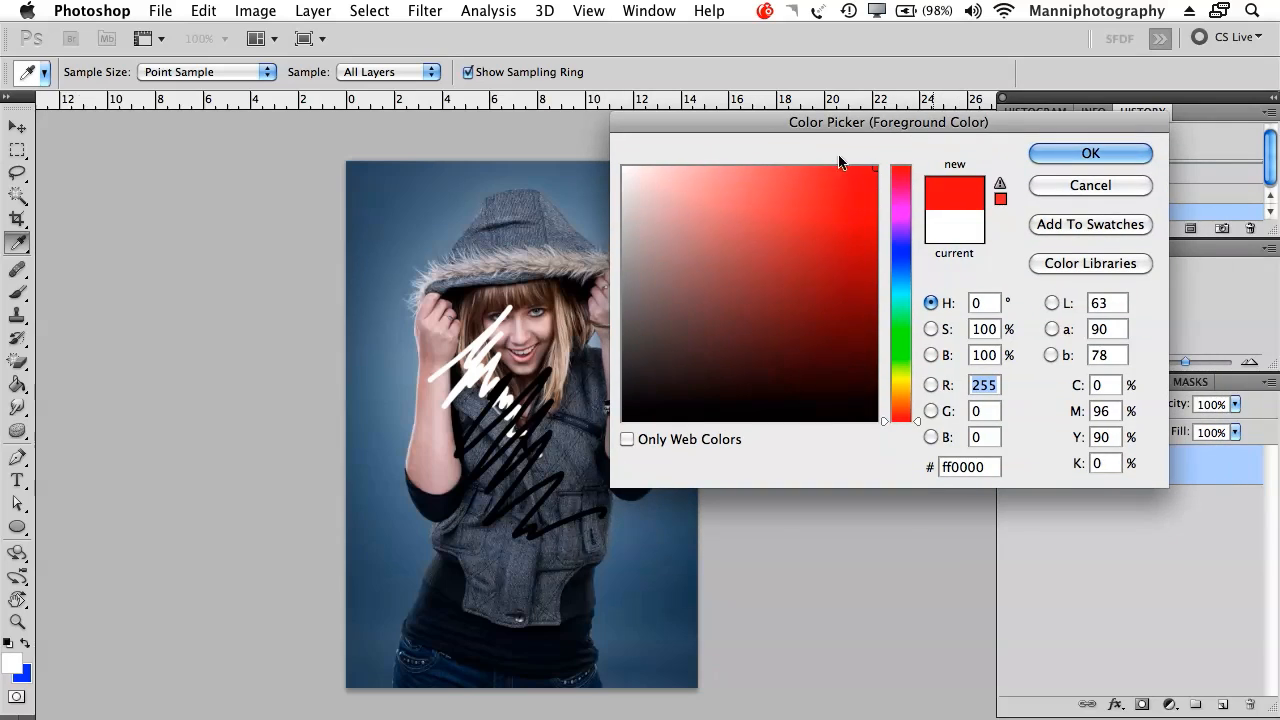
click(1090, 152)
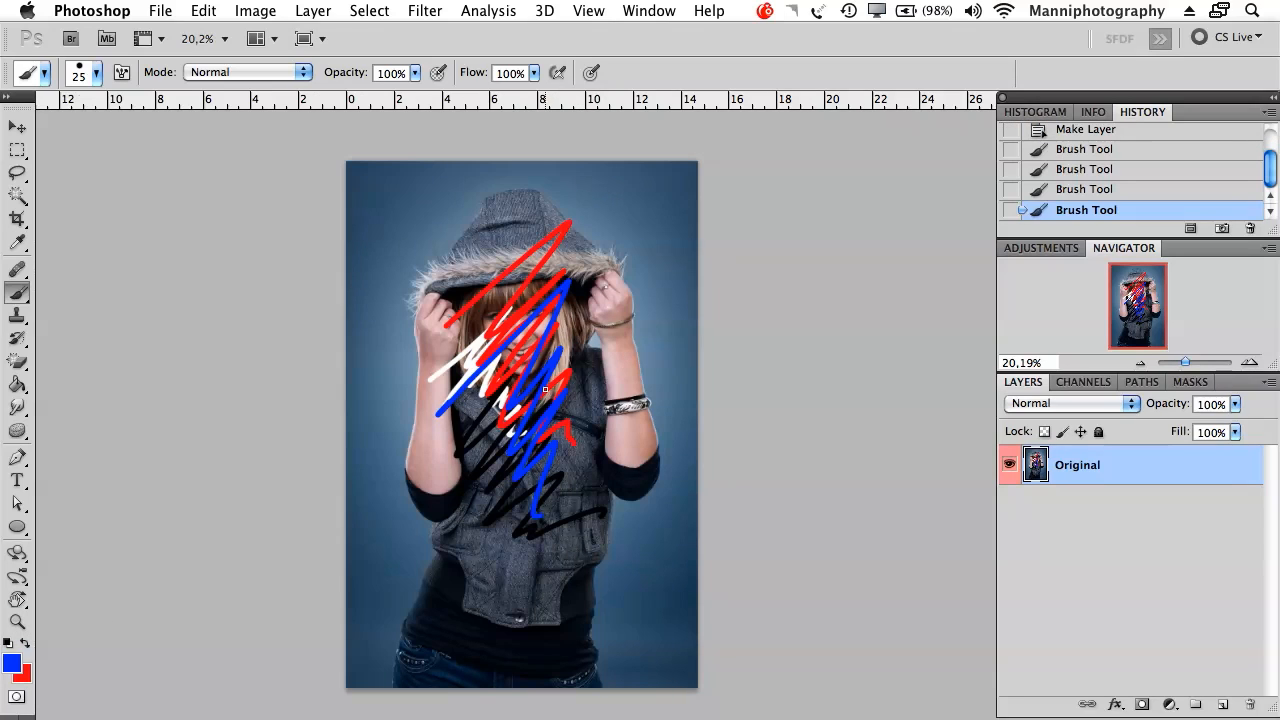
mouse_move(360, 408)
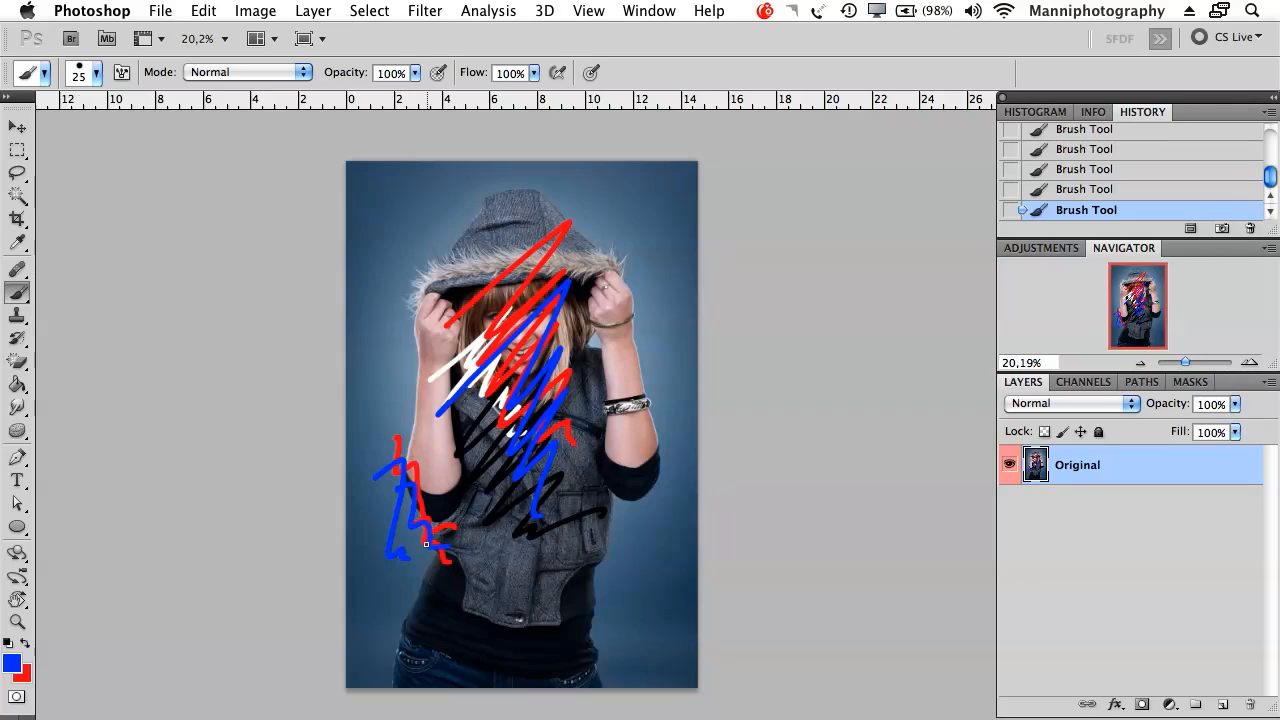
Step: Reset the colours to default black and white for further scribbles down the arm
key(d)
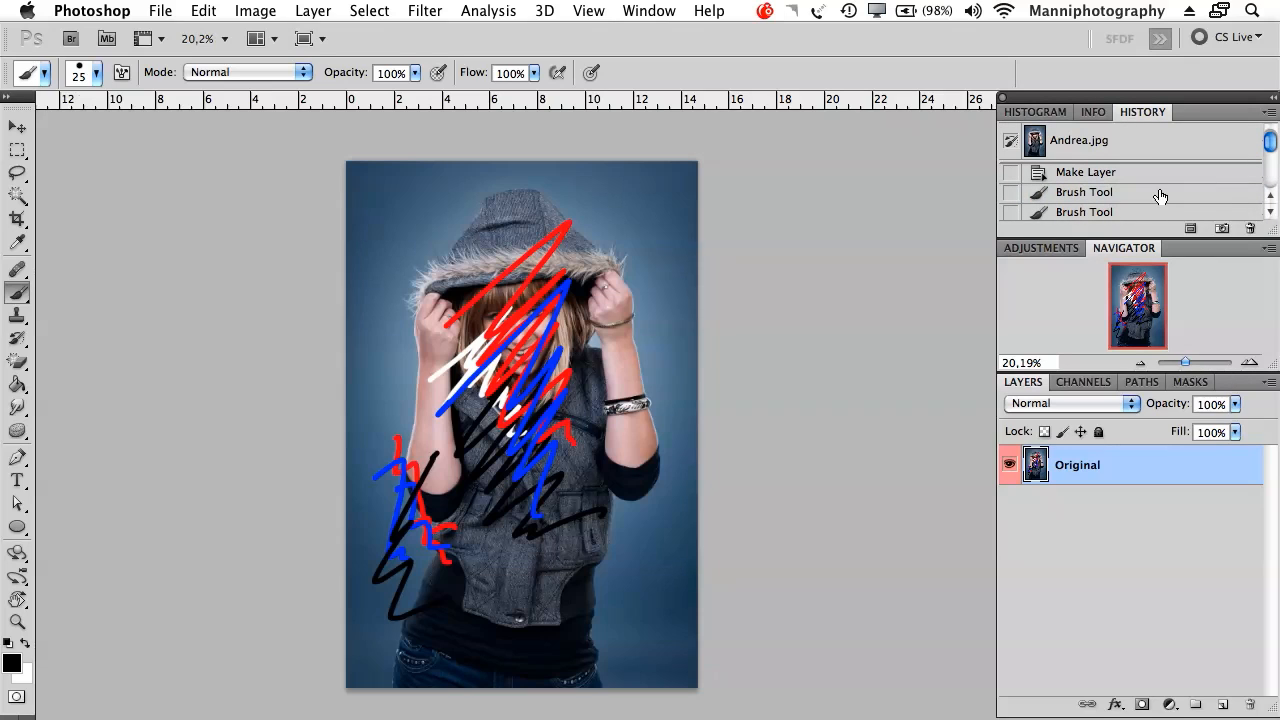
Step: Revert the photo to before the scribbles and name the duplicated layer Retouch
click(1088, 172)
text(R)
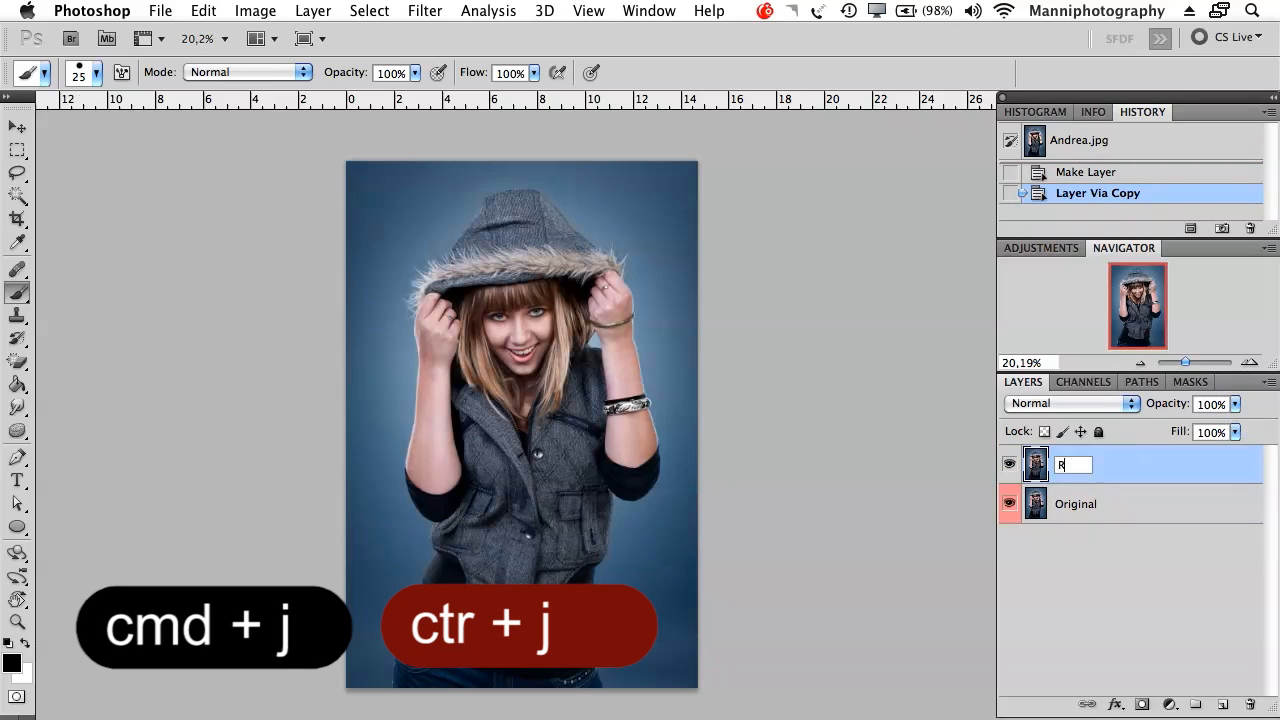
text(etouch)
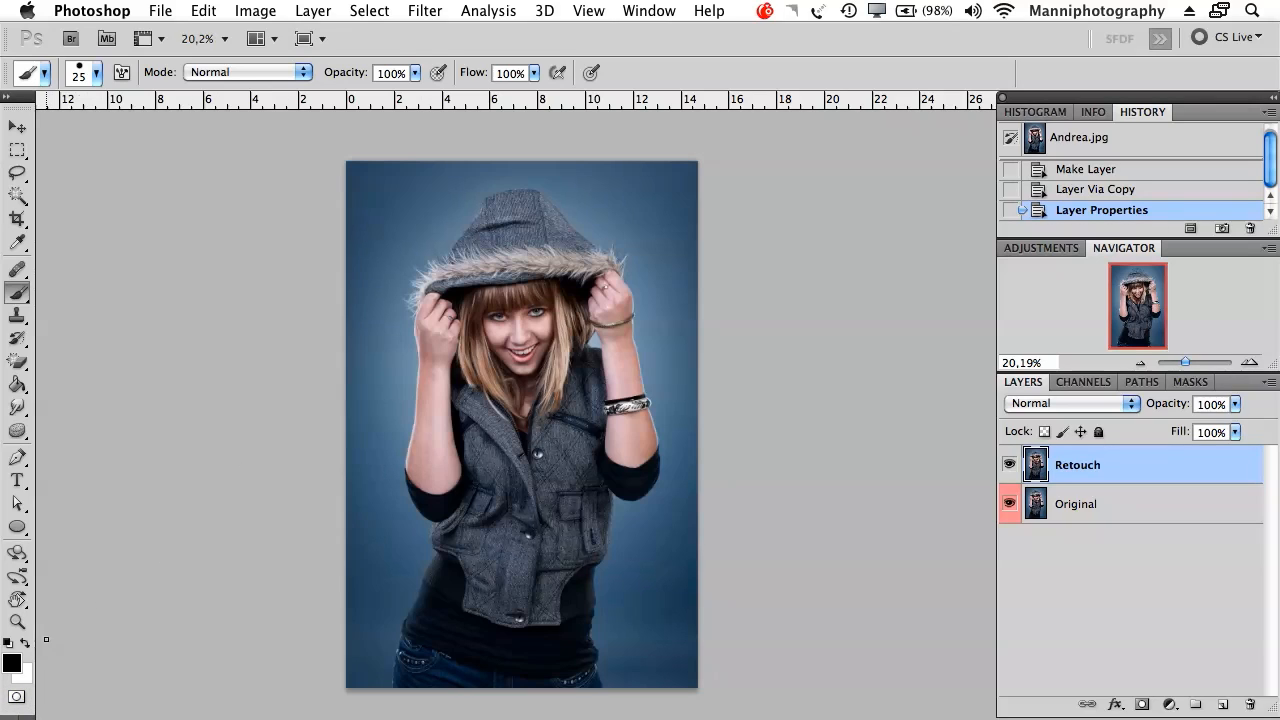
Step: Confirm Quick Mask options with Selected Areas shown in red at 50% opacity
double_click(16, 696)
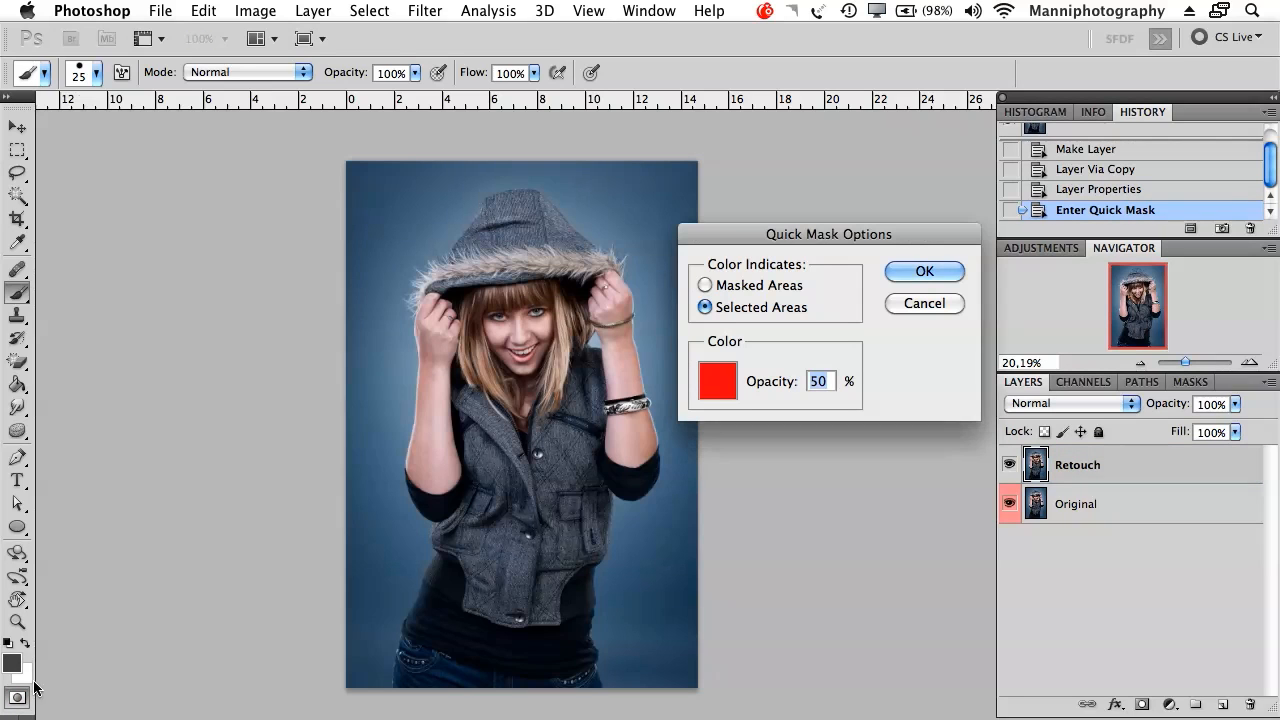
drag(828, 232, 610, 194)
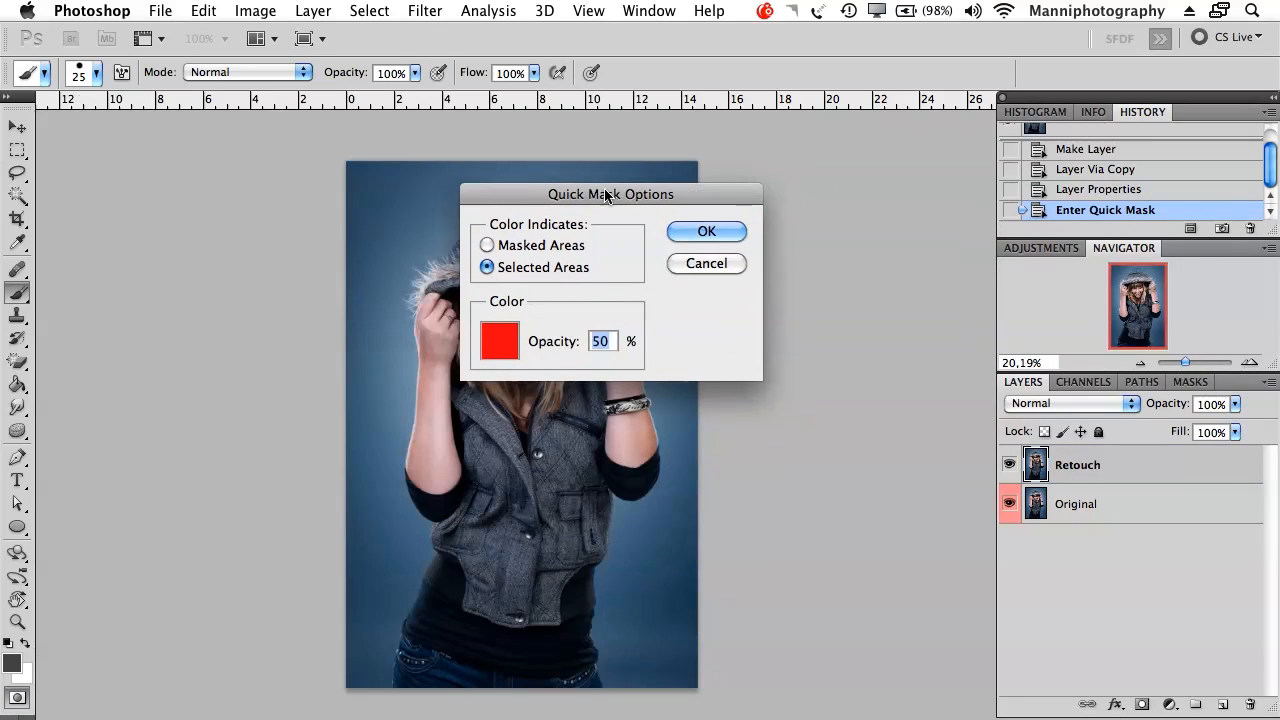
drag(610, 194, 540, 188)
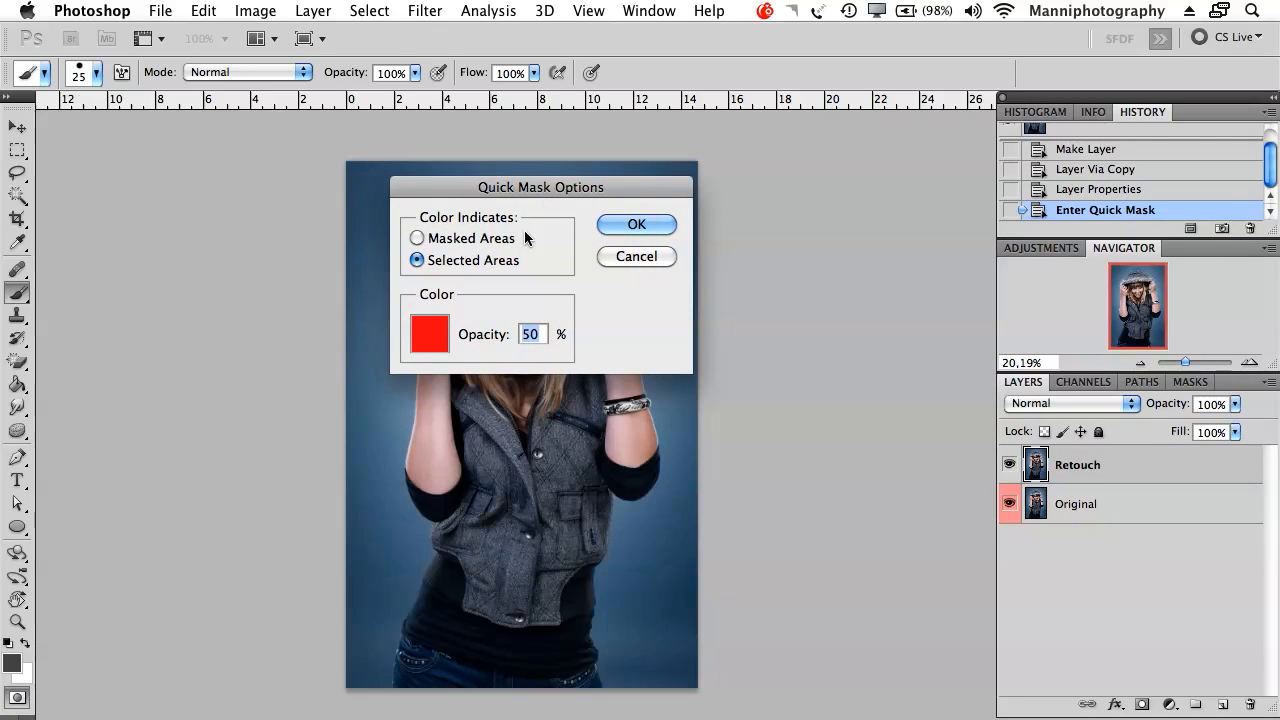
mouse_move(458, 230)
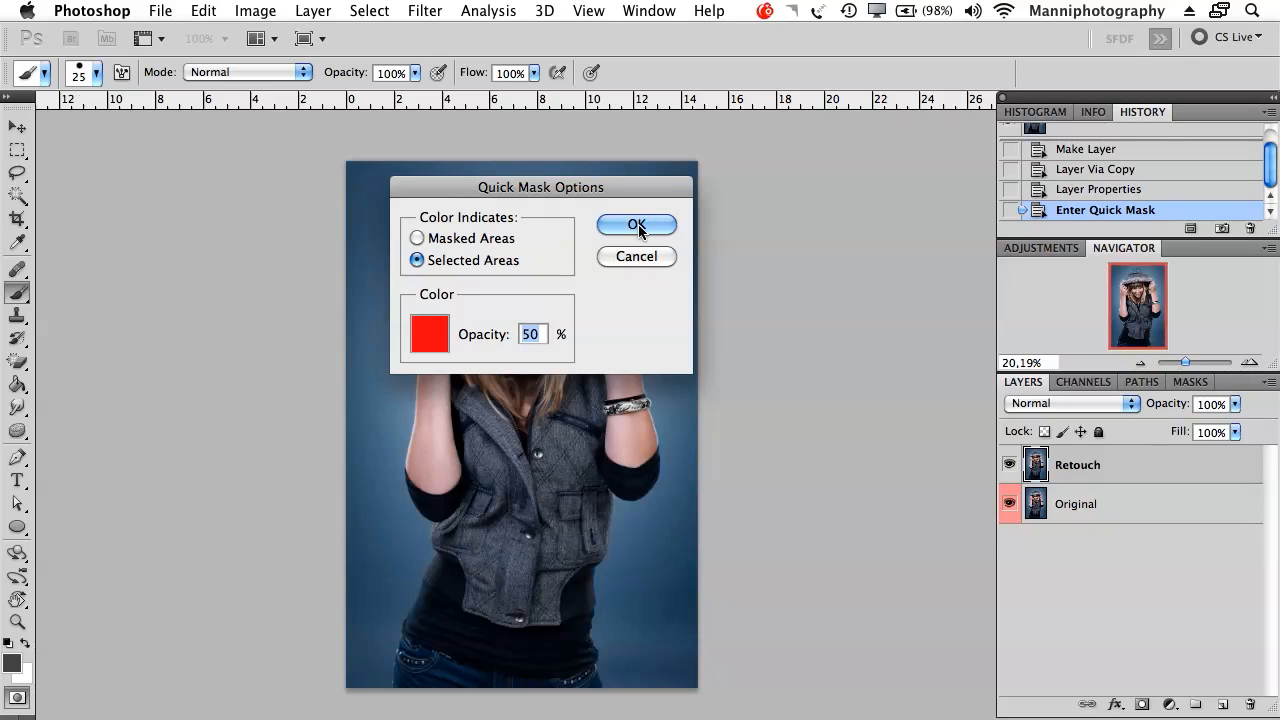
click(636, 224)
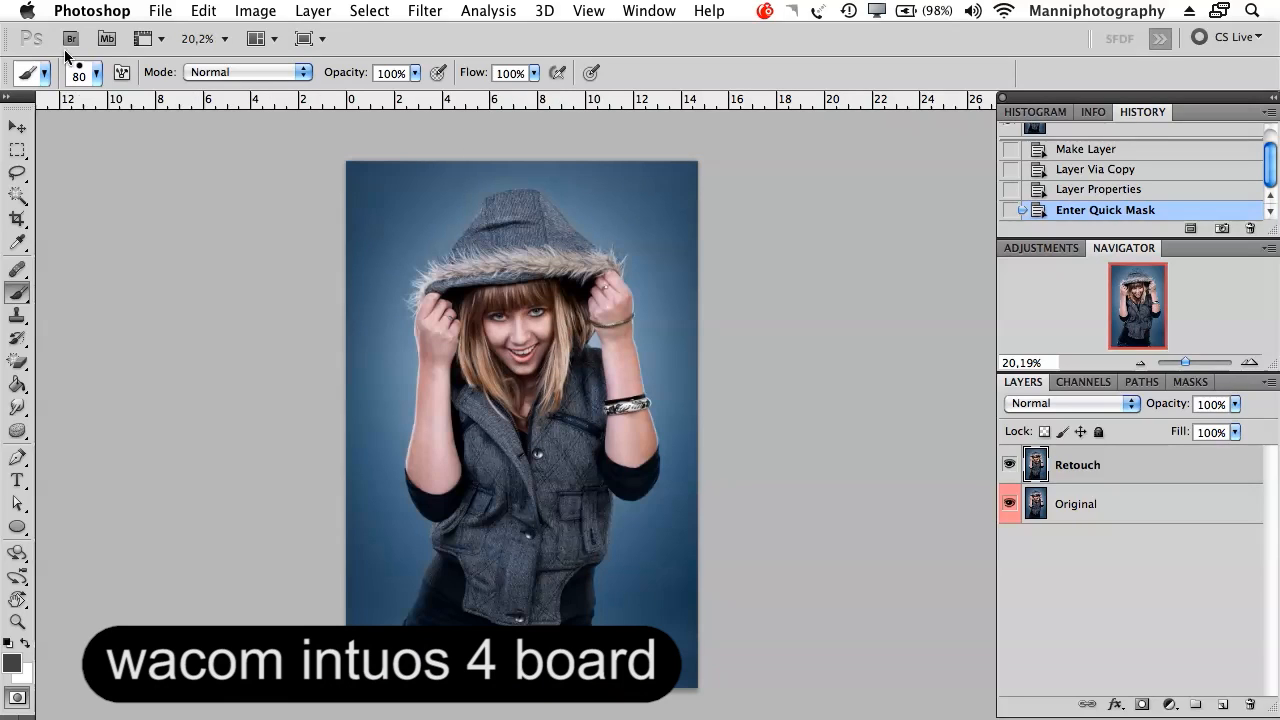
mouse_move(90, 124)
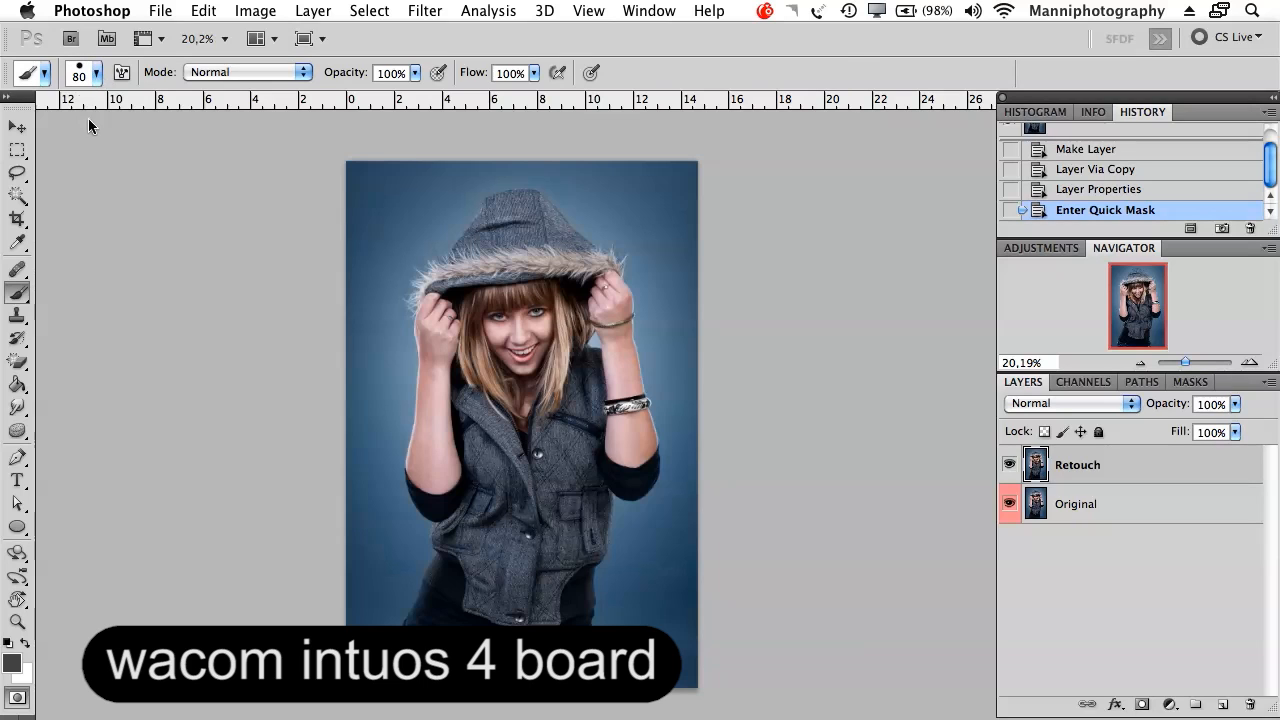
Step: Magnify the photo to frame the woman's torso for mask painting
click(96, 72)
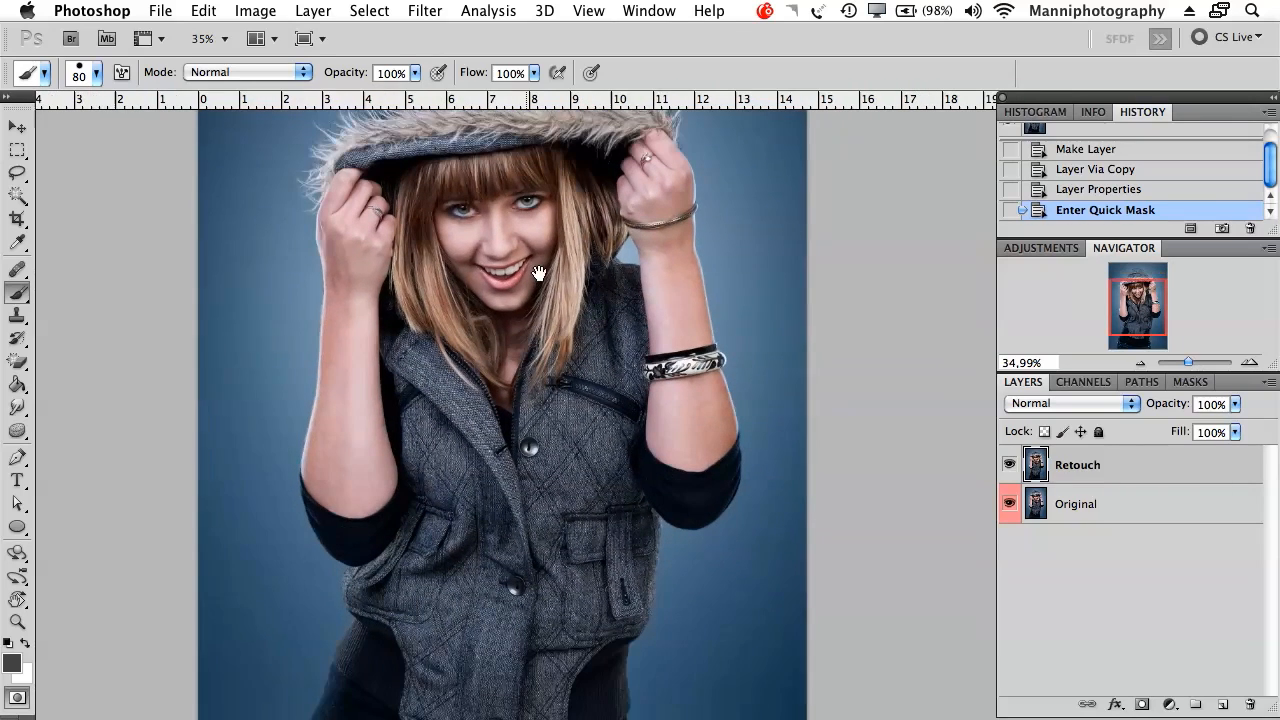
drag(1200, 362, 1188, 362)
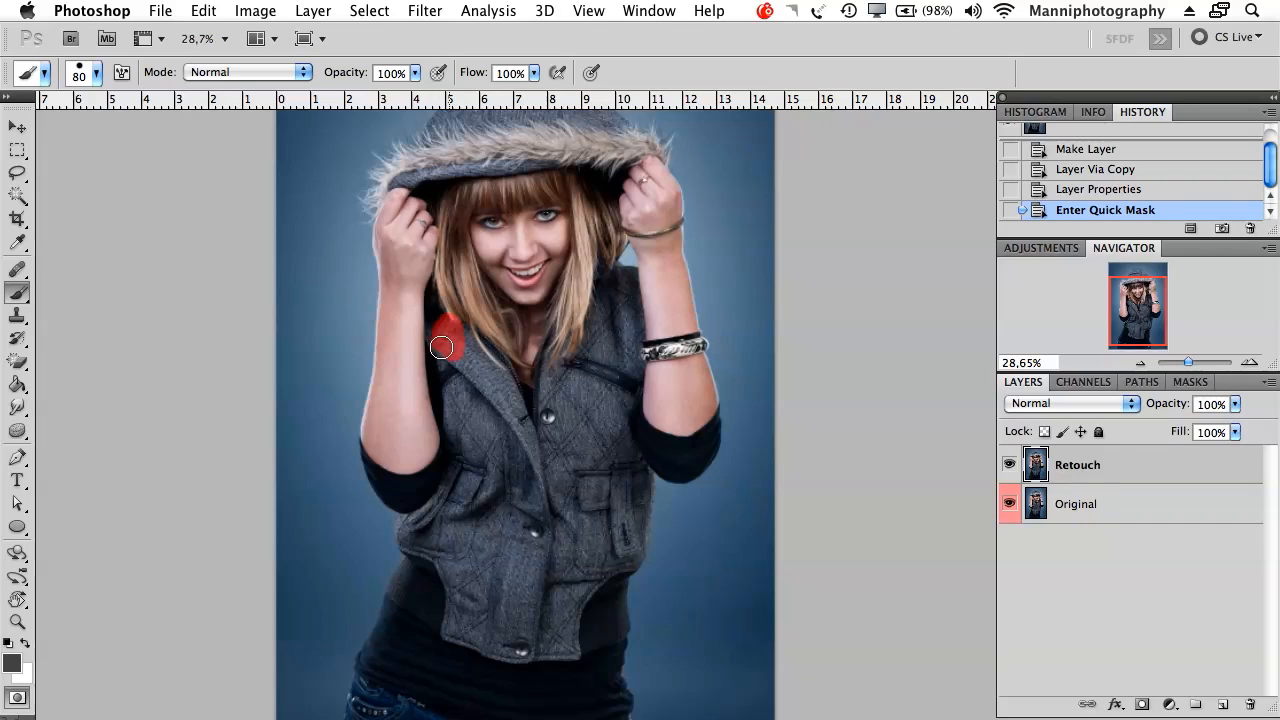
Step: Paint the Quick Mask over the grey vest, outlining its edges and filling the interior
drag(444, 344, 440, 496)
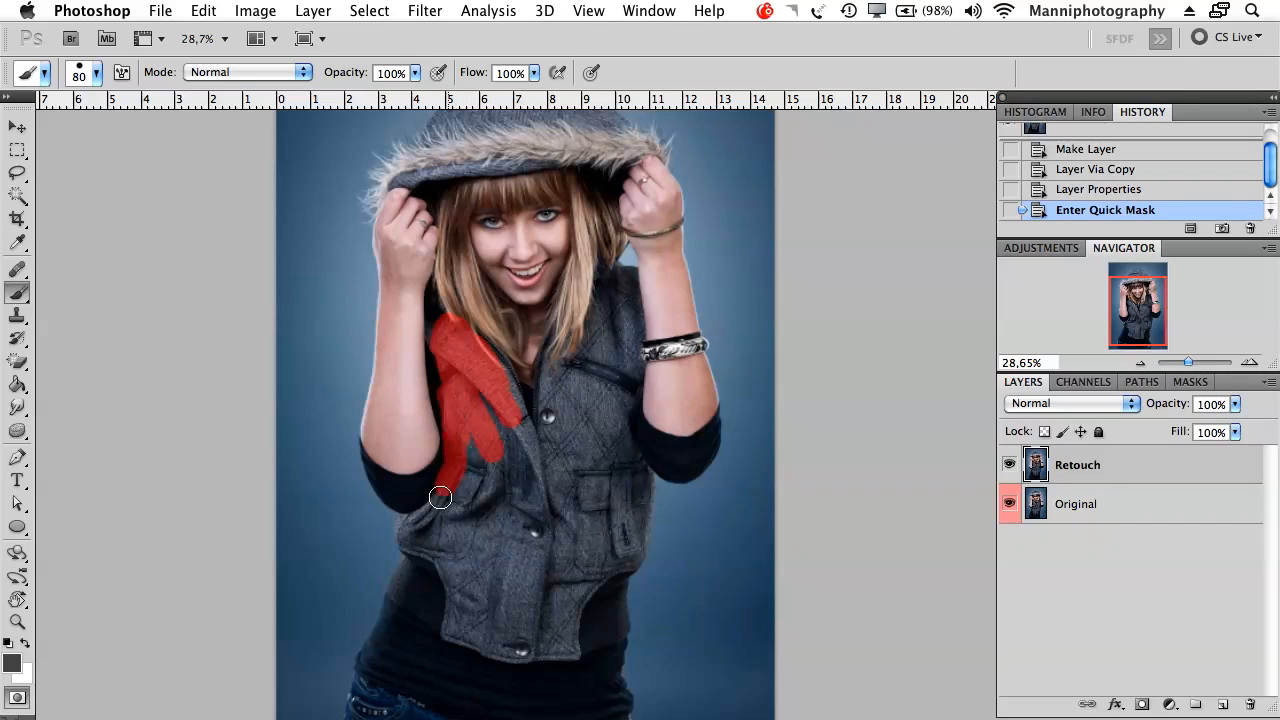
drag(440, 496, 484, 640)
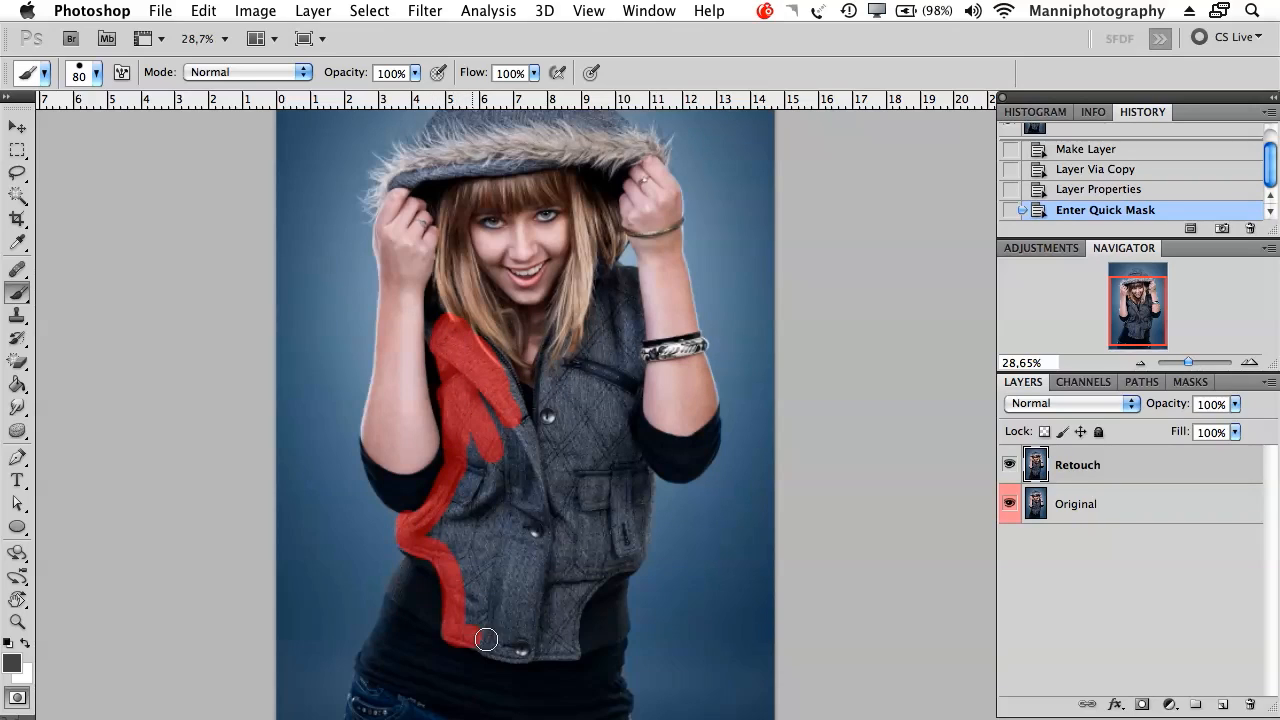
drag(484, 640, 572, 644)
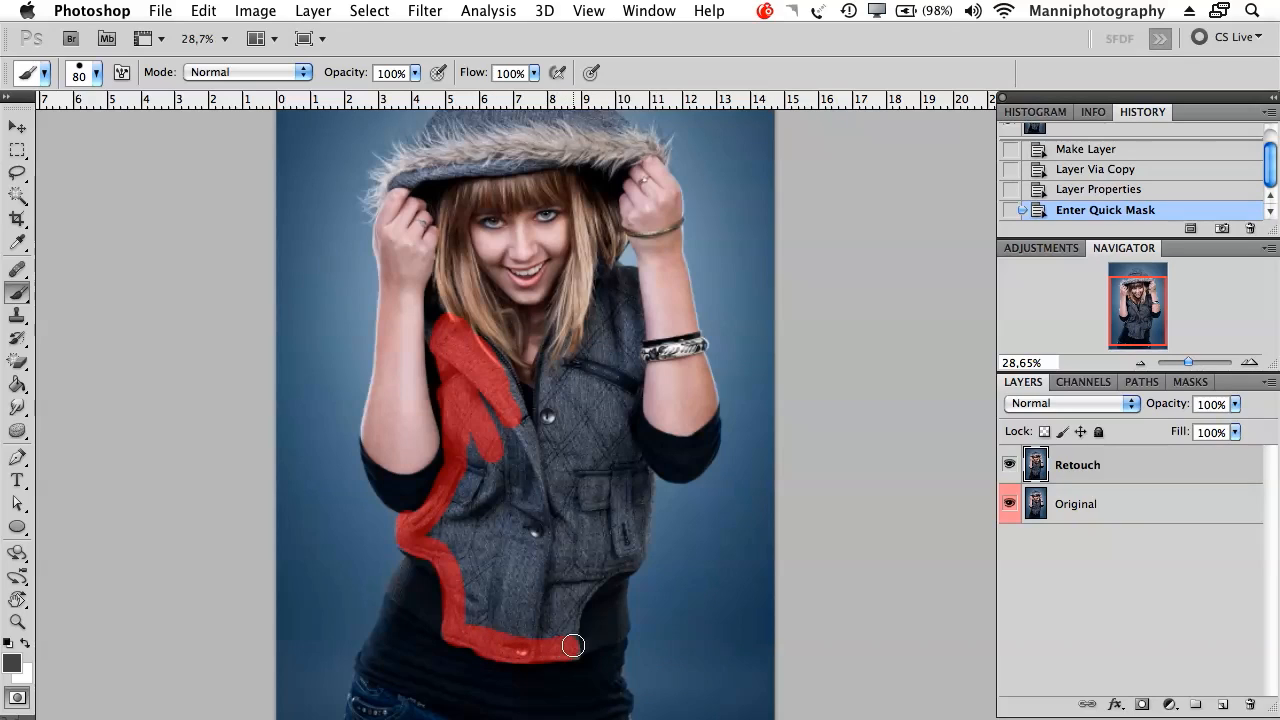
drag(572, 644, 632, 324)
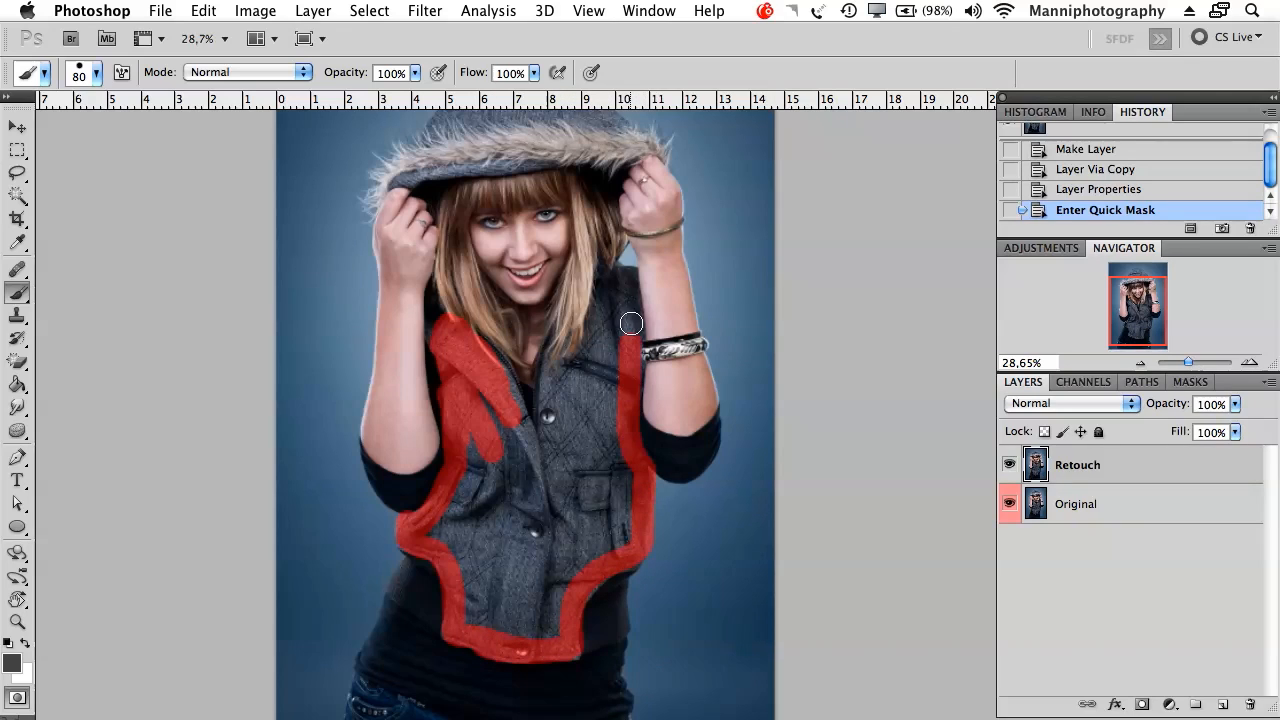
drag(630, 324, 498, 364)
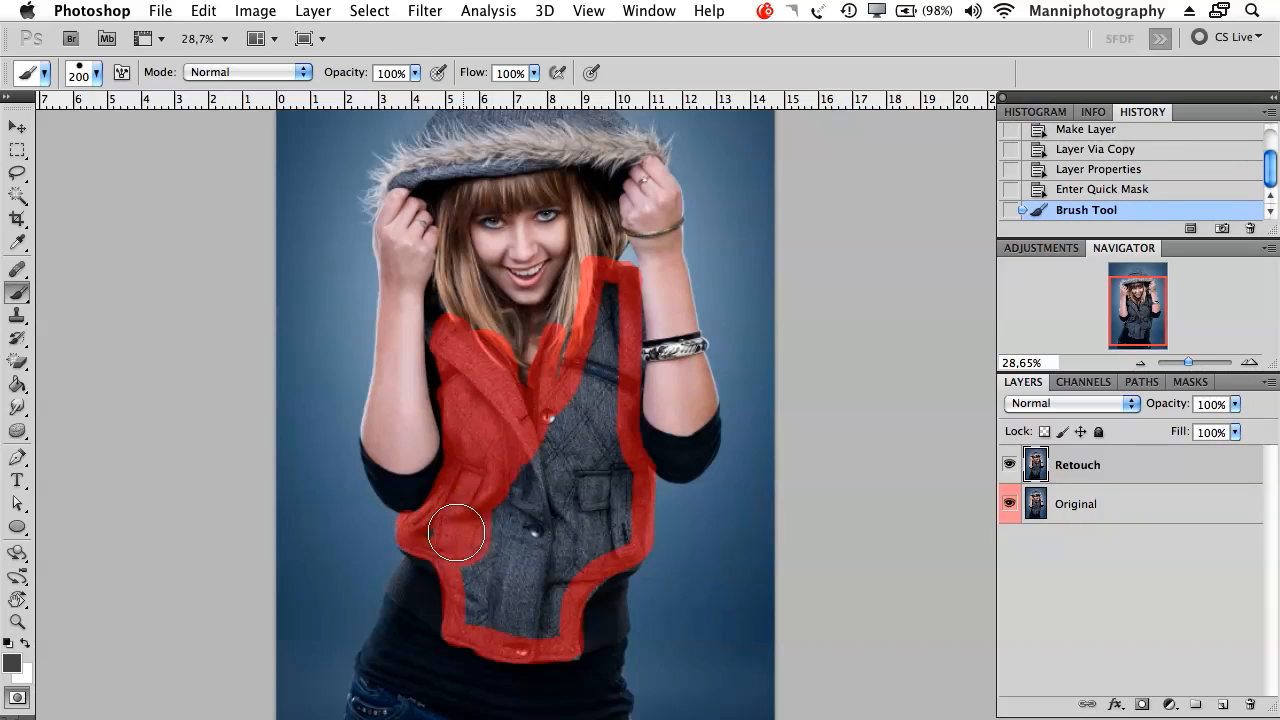
drag(456, 532, 612, 336)
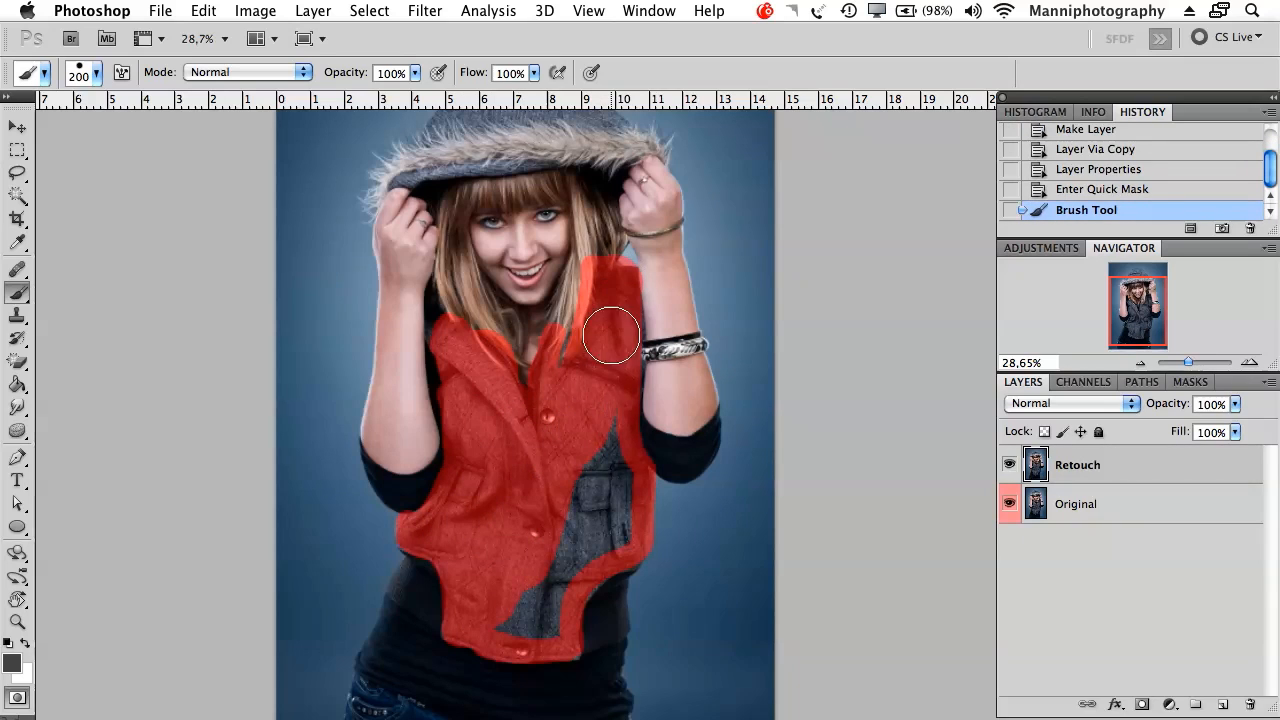
drag(610, 336, 560, 596)
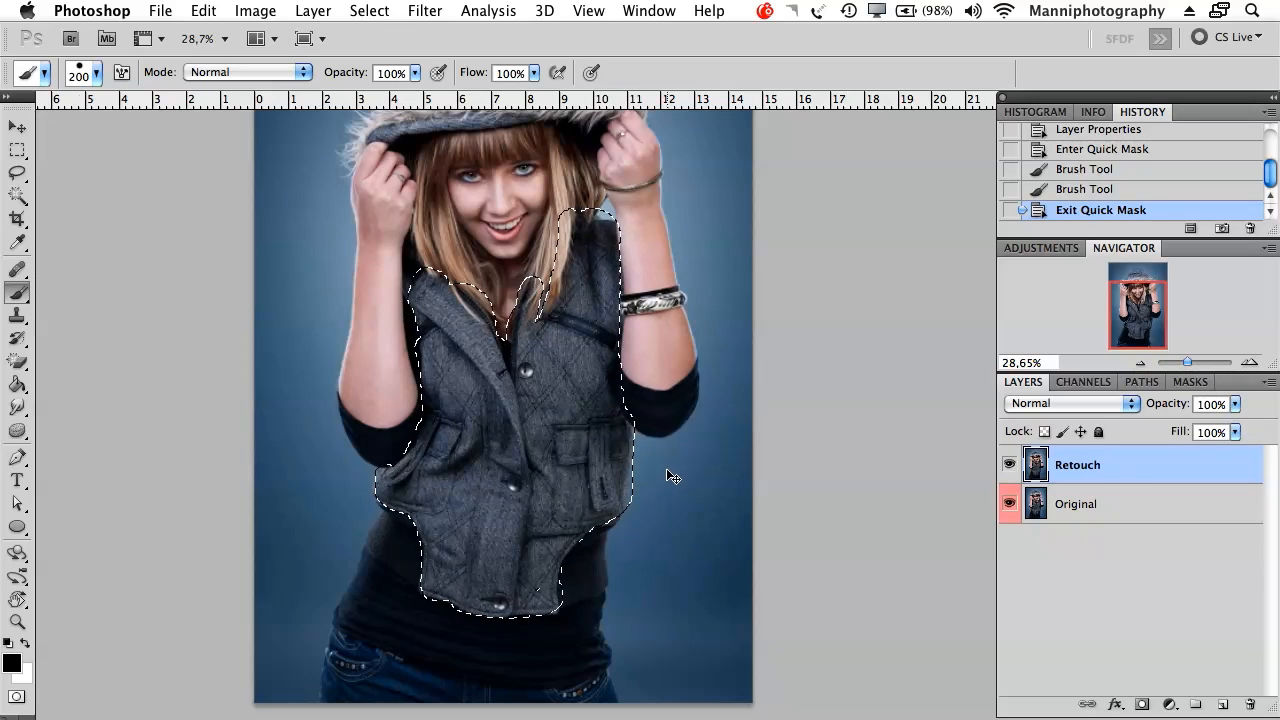
Step: Drop the selection and paint a new Quick Mask over the vest and lower torso
key(cmd+d)
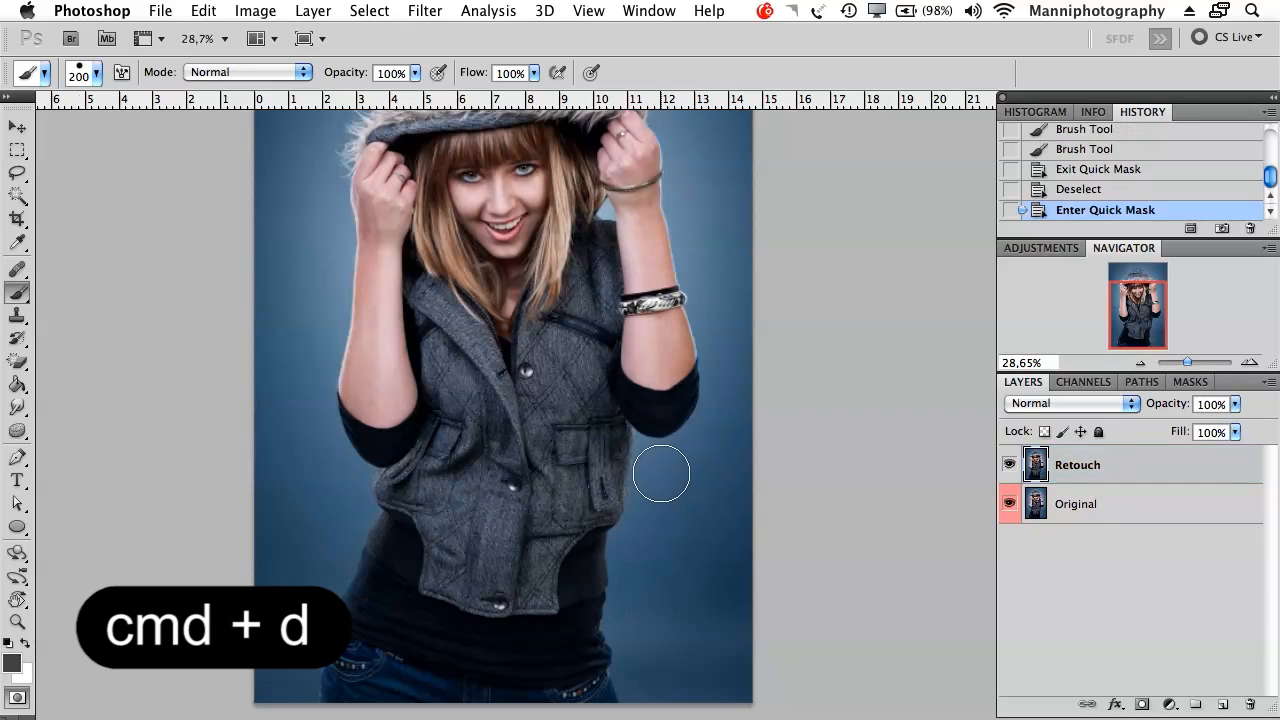
key(q)
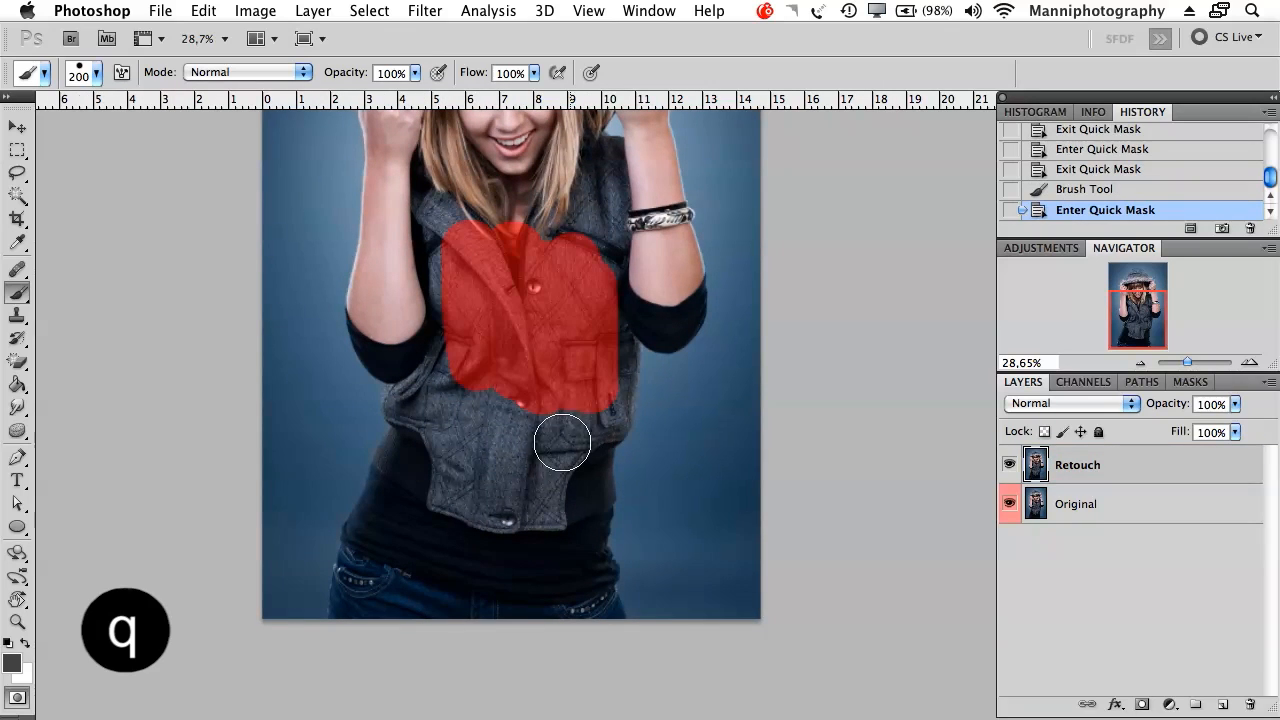
drag(564, 442, 536, 510)
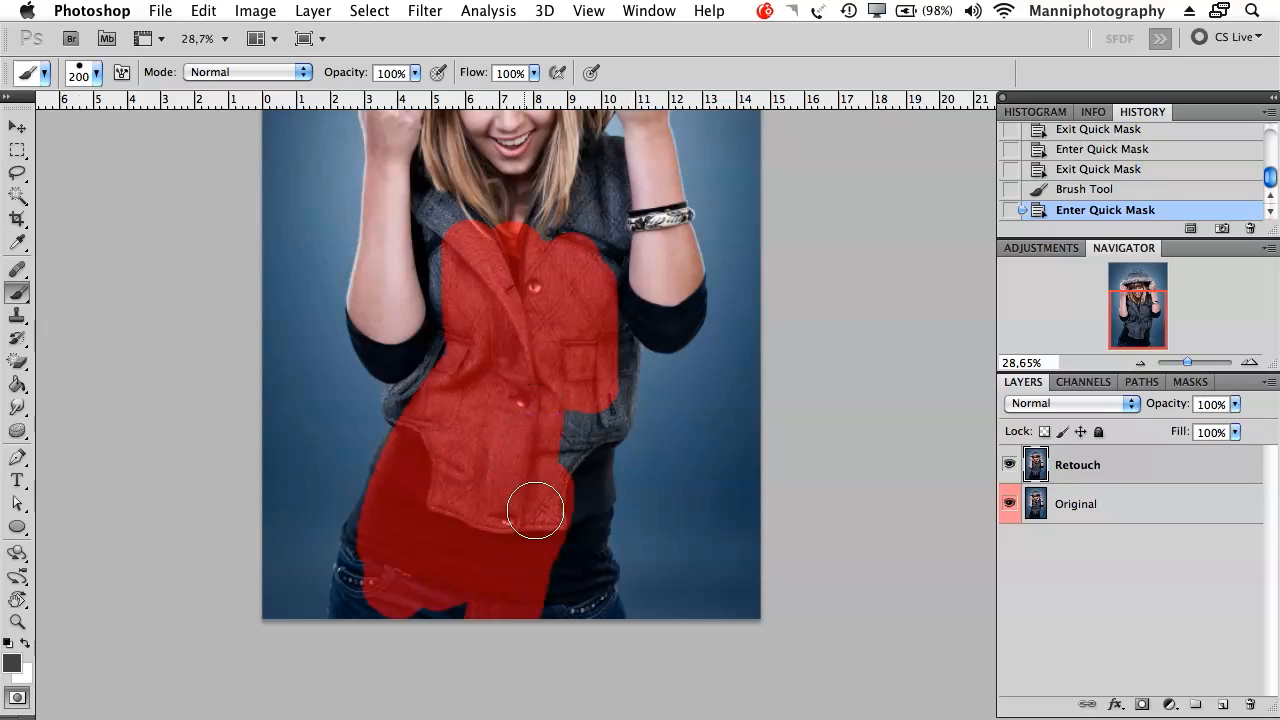
drag(536, 510, 576, 482)
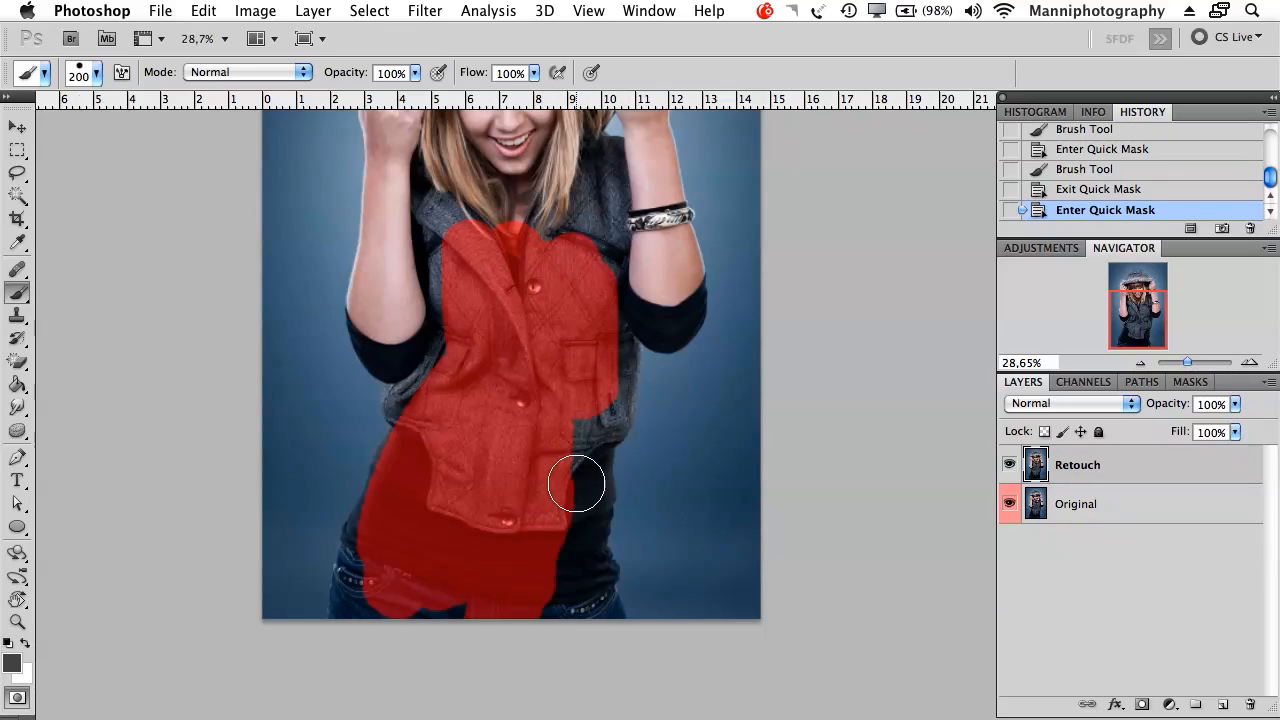
drag(576, 482, 588, 624)
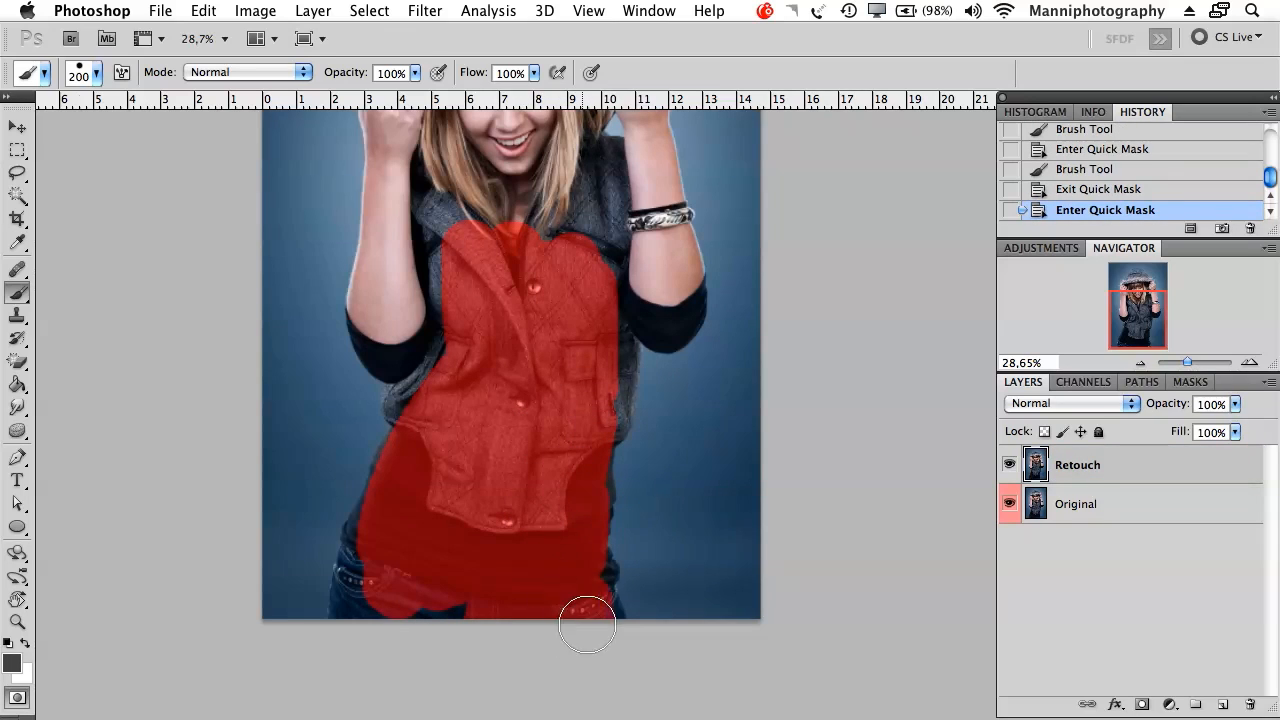
key(q)
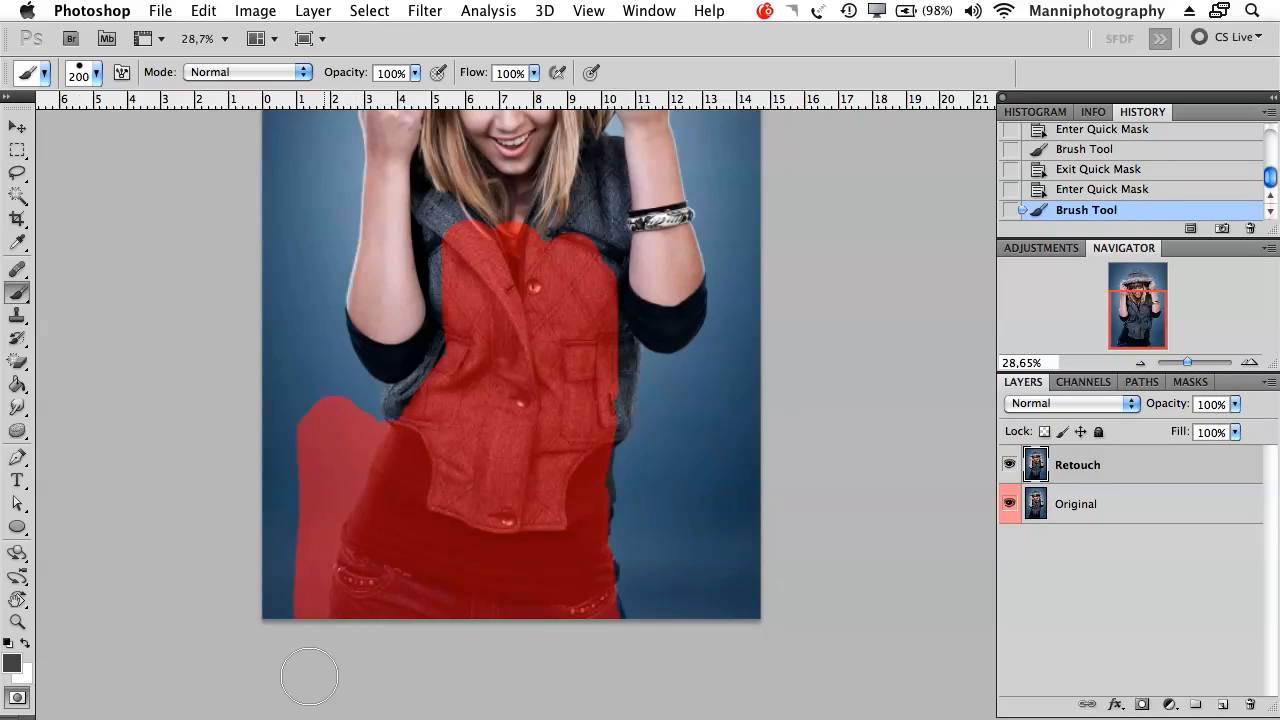
drag(310, 676, 344, 460)
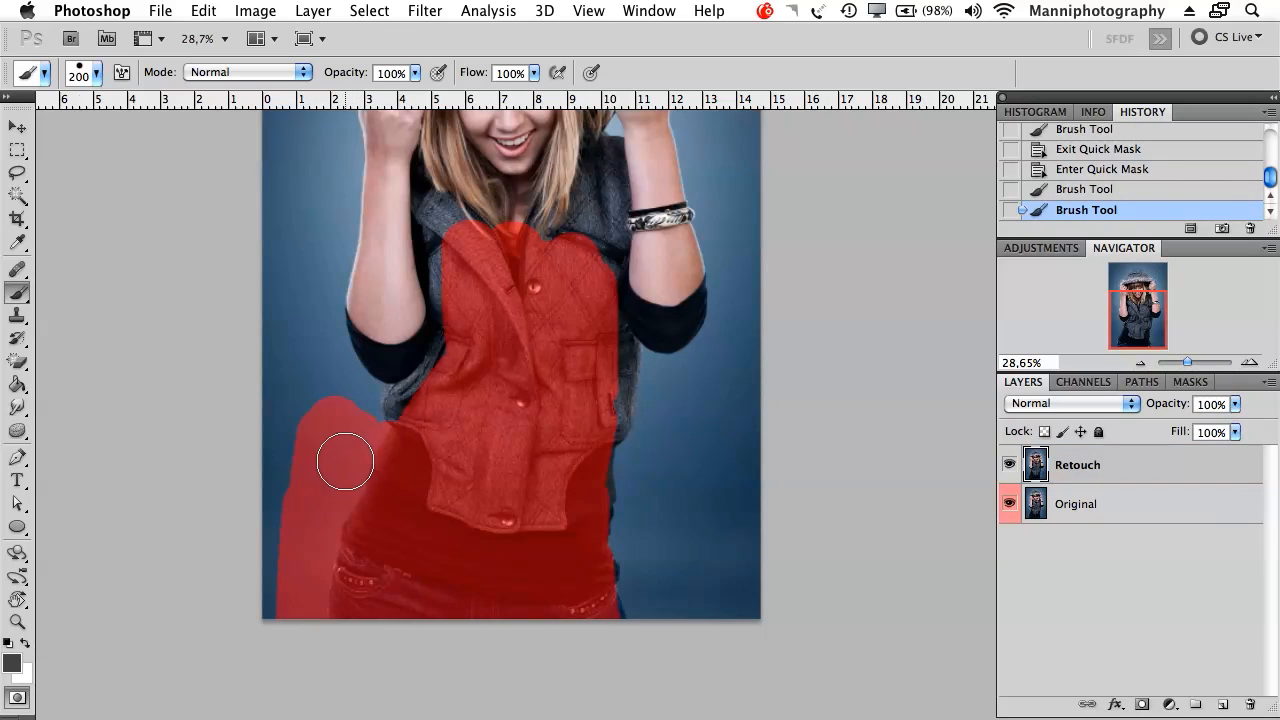
Step: Trim stray mask along the left arm and background to clean the outline
key(q)
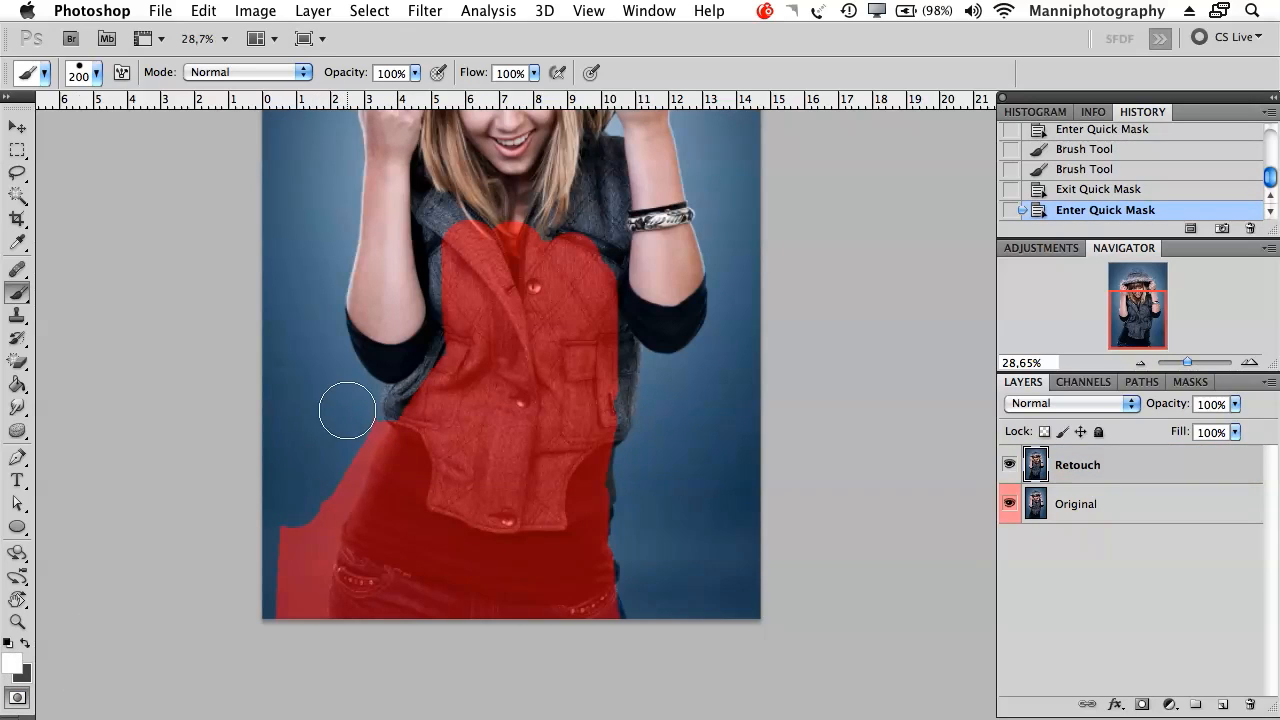
drag(348, 410, 368, 412)
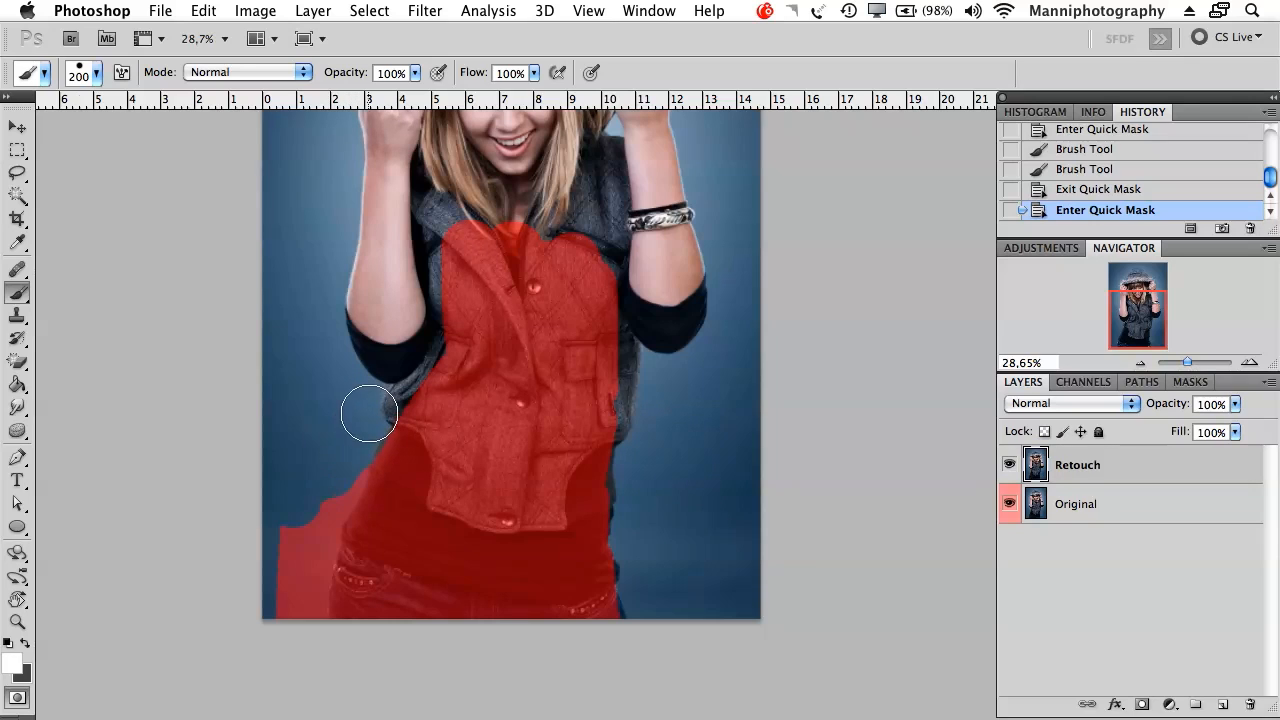
drag(370, 412, 300, 636)
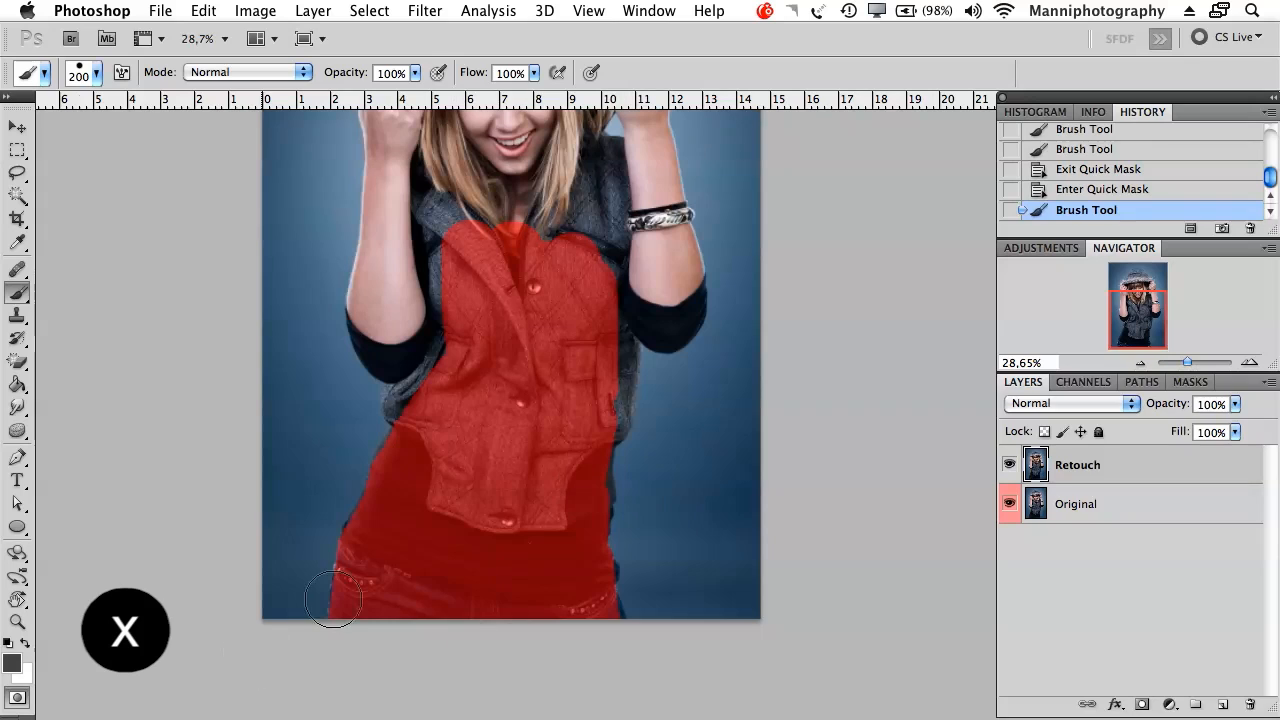
drag(336, 600, 336, 404)
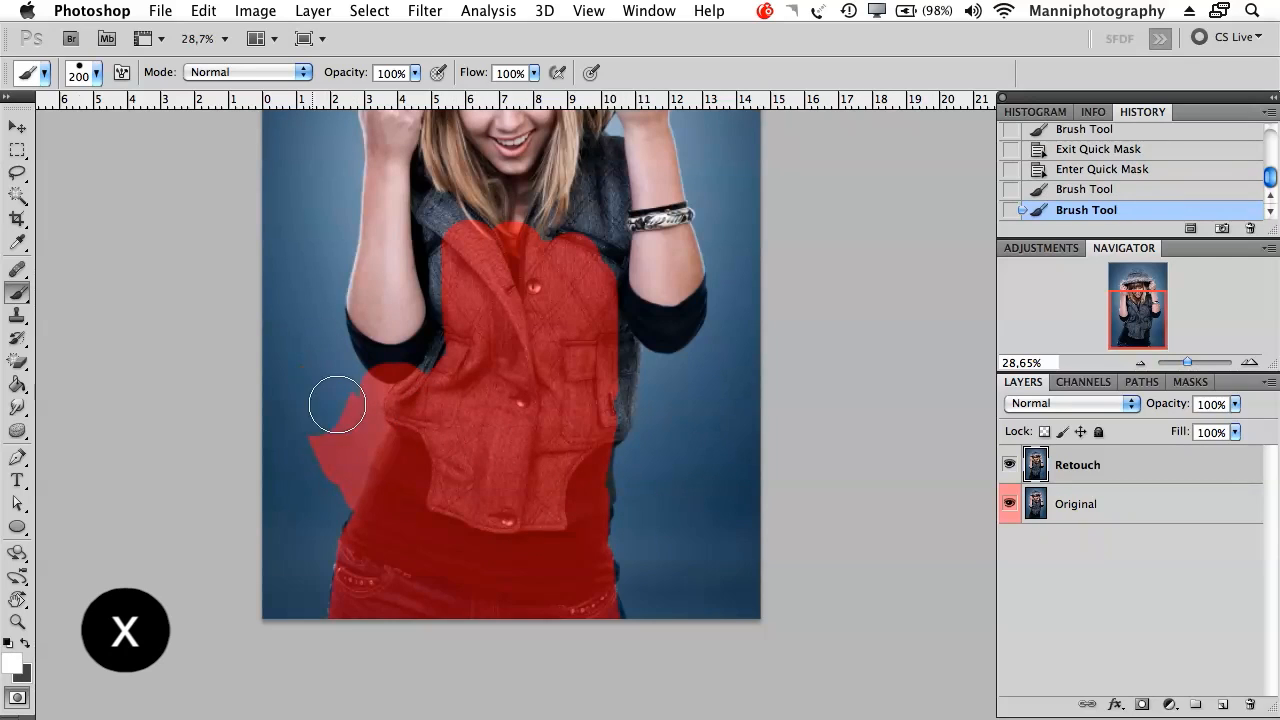
key(q)
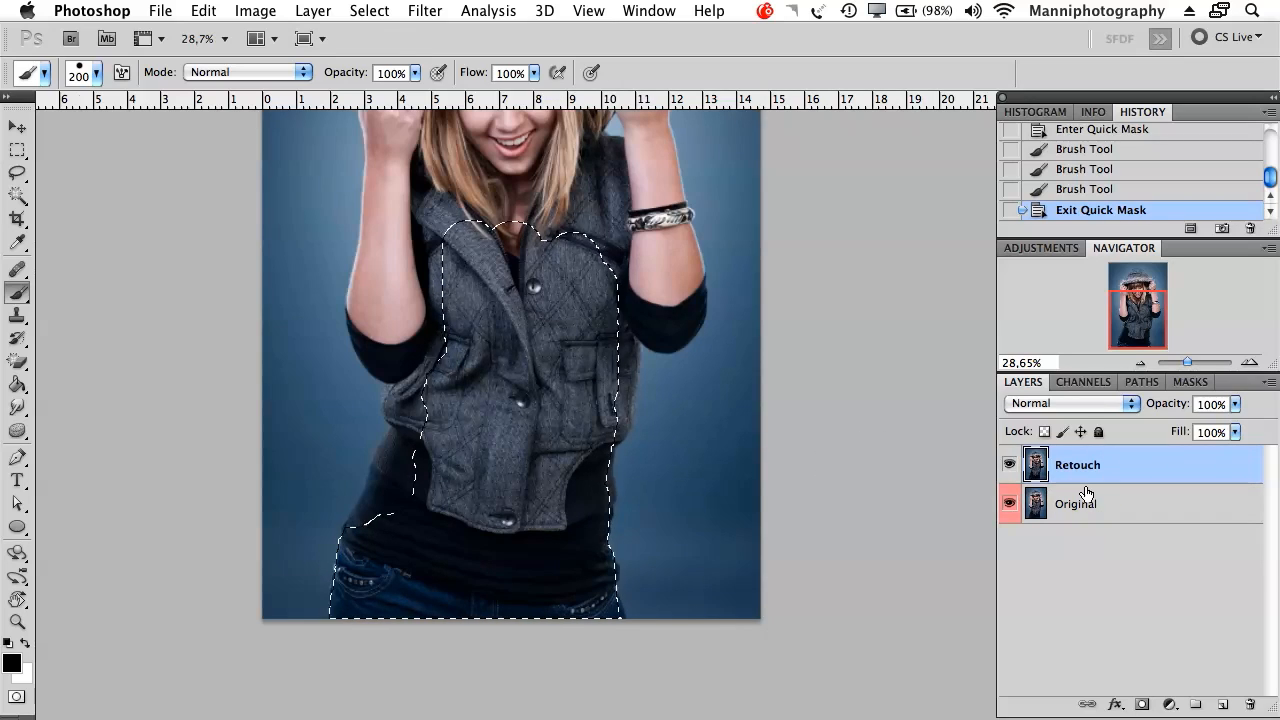
Step: Clear the selected vest-and-torso area from the Original layer and deselect
click(1076, 504)
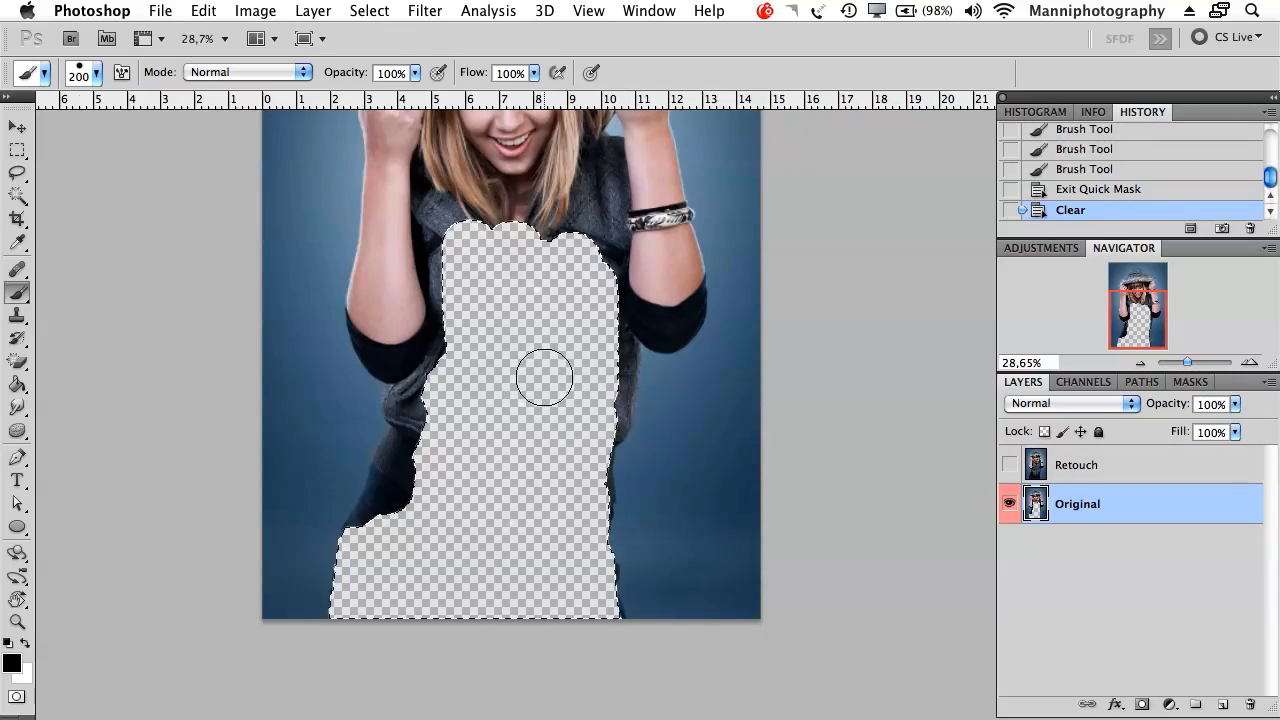
key(cmd+d)
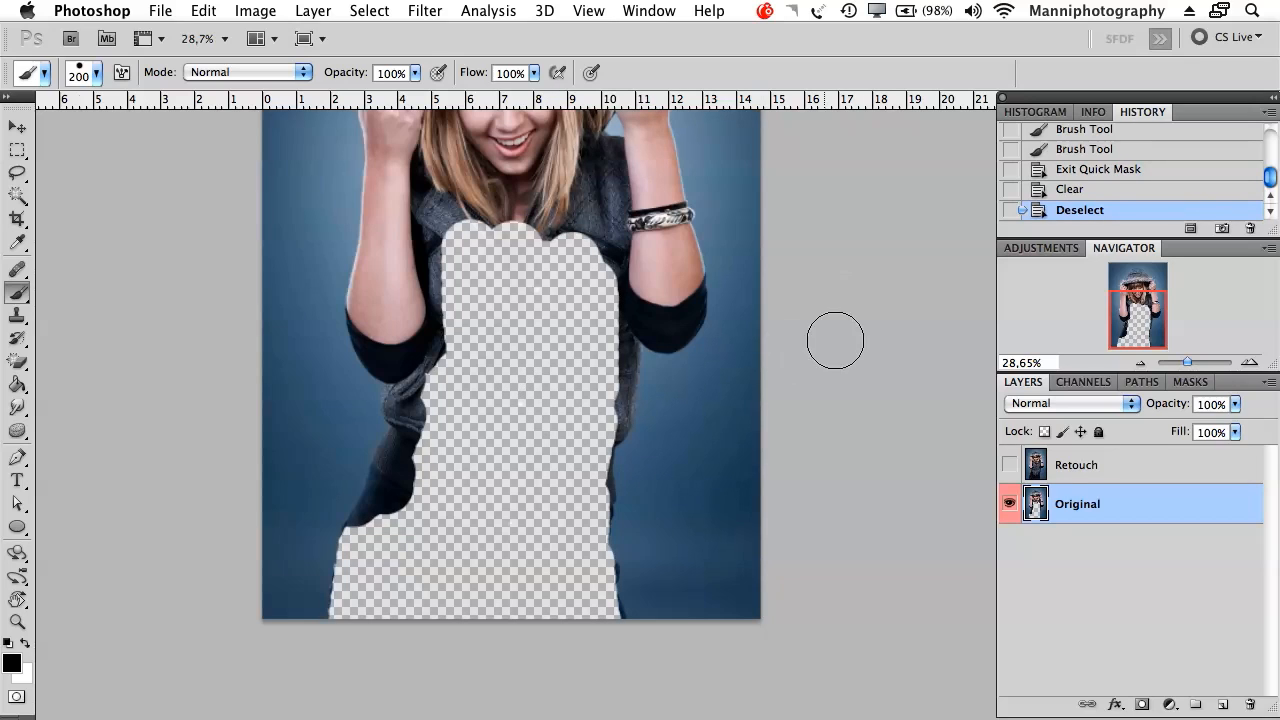